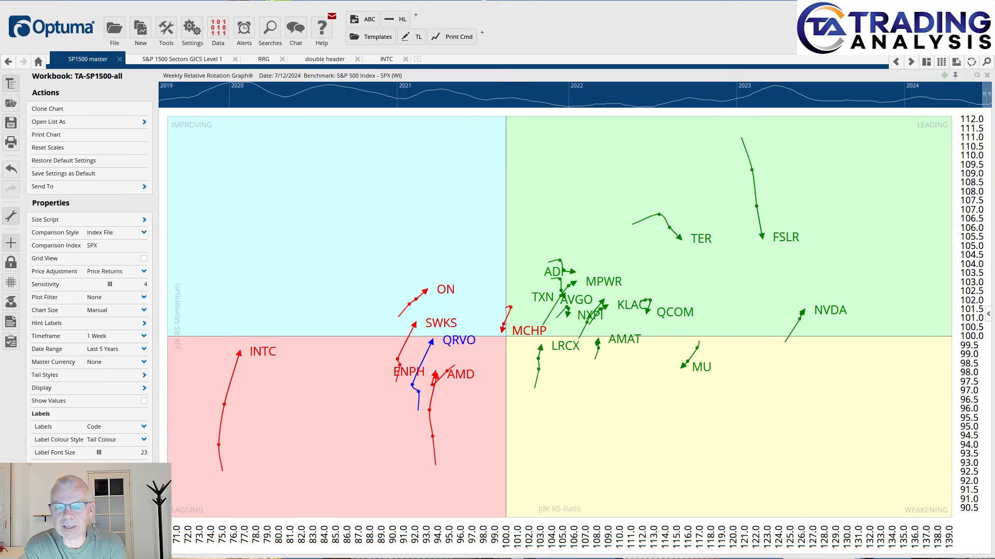
mouse_move(47, 187)
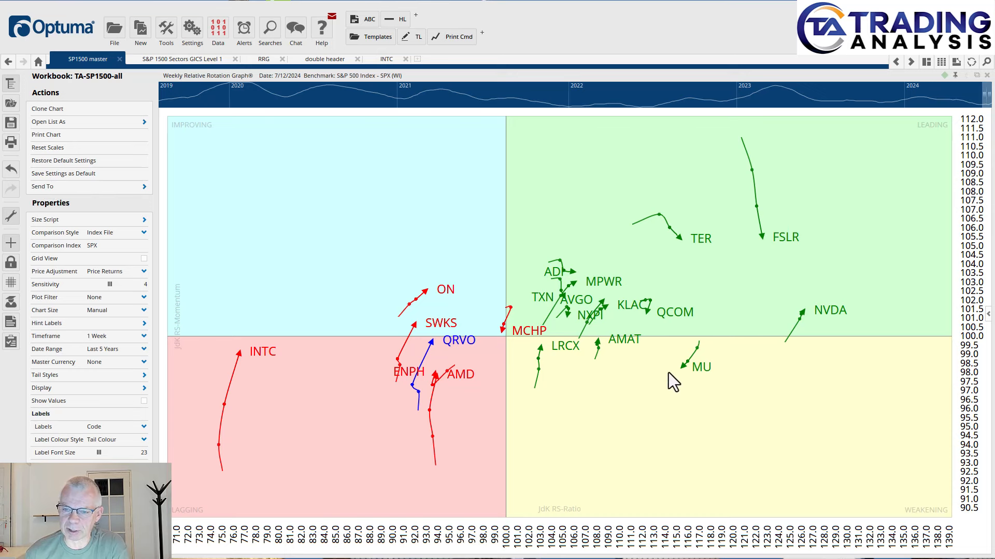
mouse_move(779, 272)
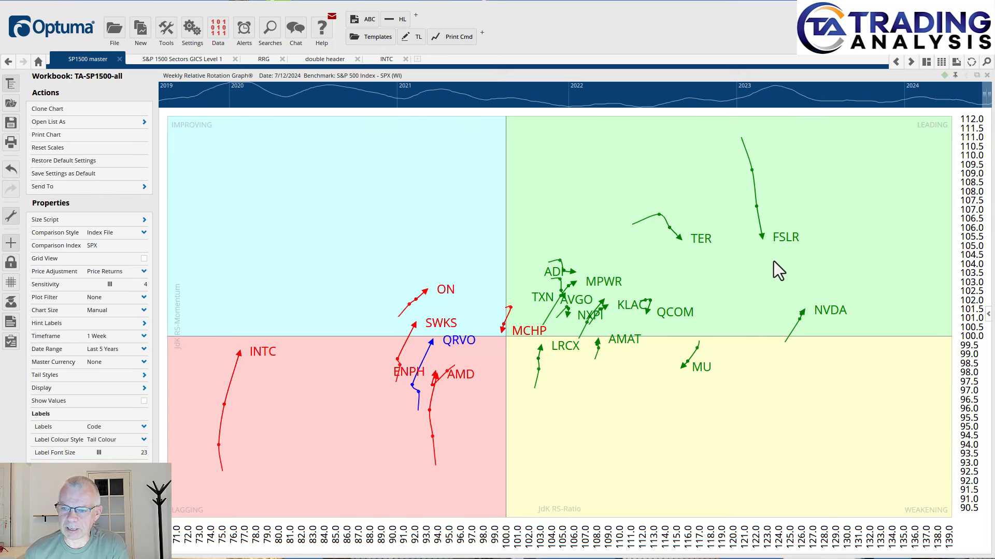
mouse_move(748, 366)
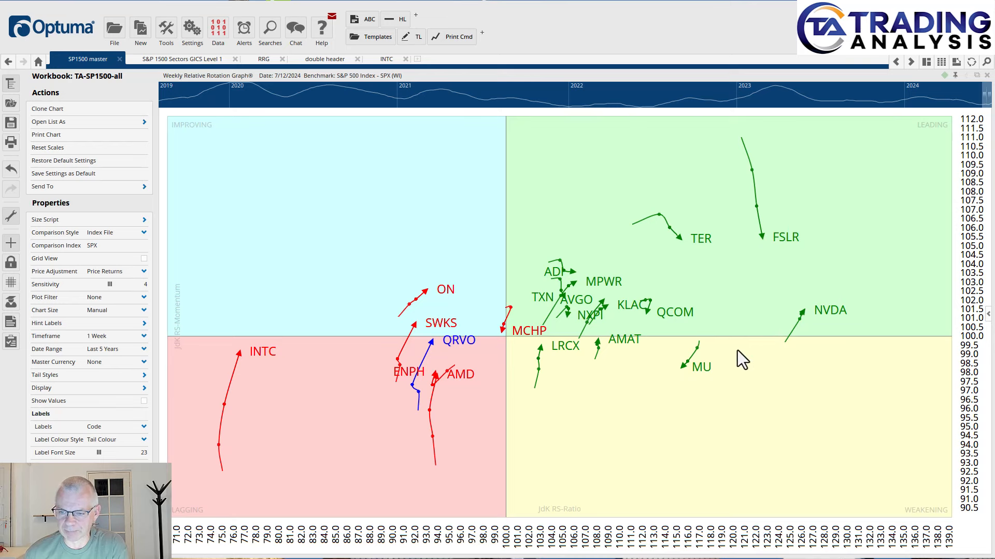
mouse_move(793, 398)
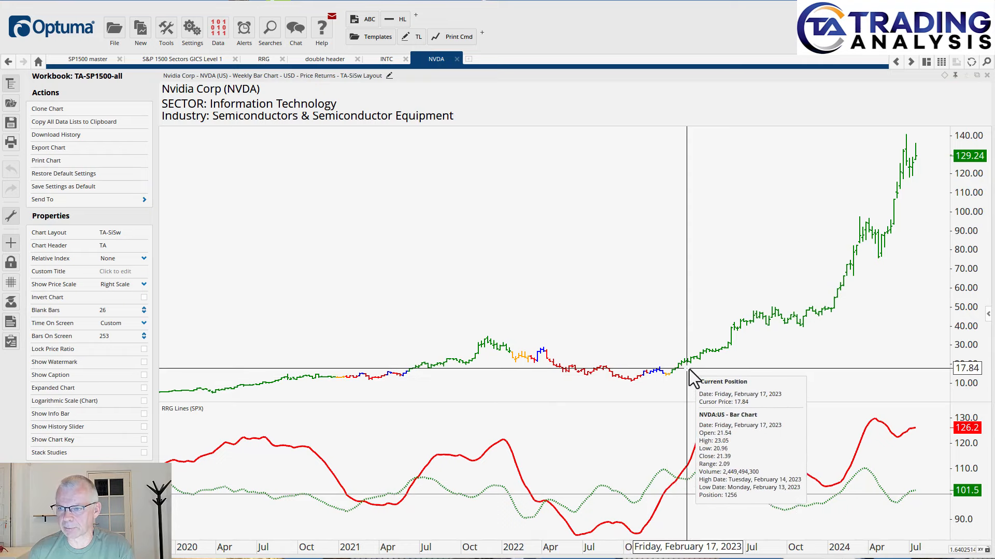
mouse_move(926, 162)
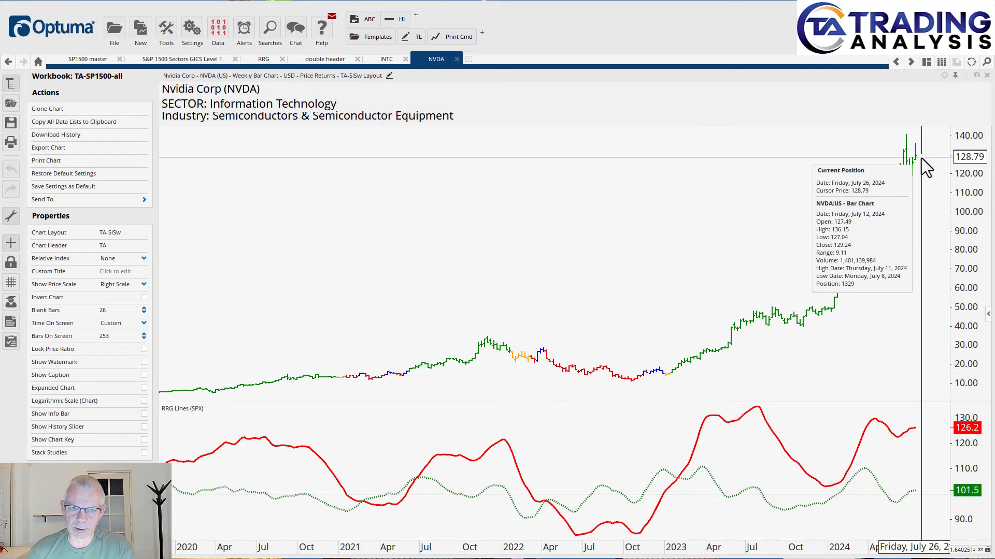
mouse_move(762, 387)
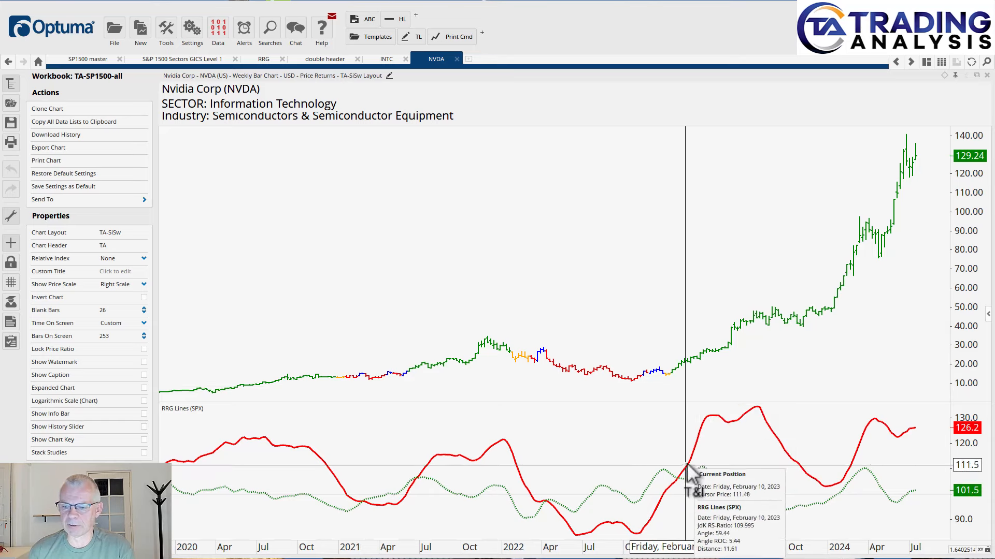
mouse_move(822, 495)
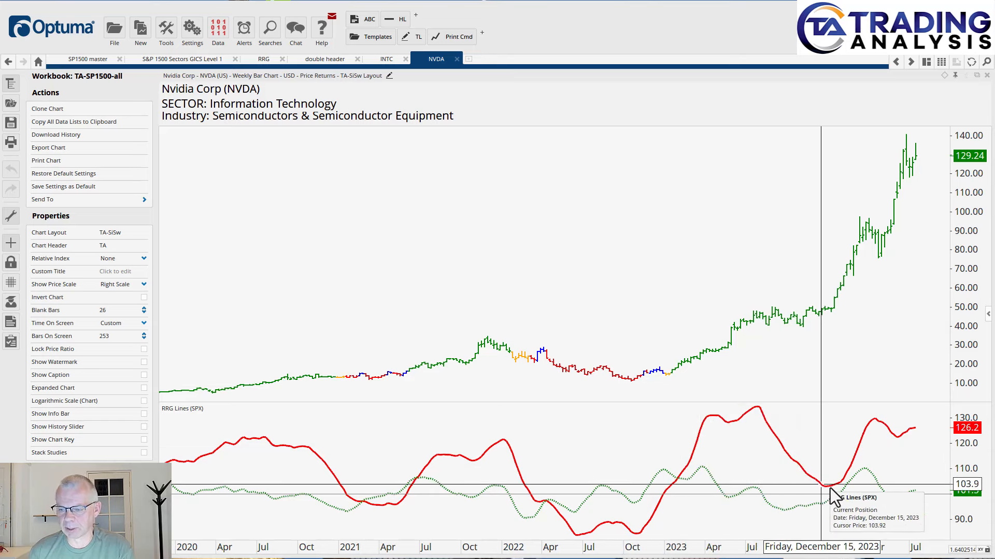
mouse_move(829, 499)
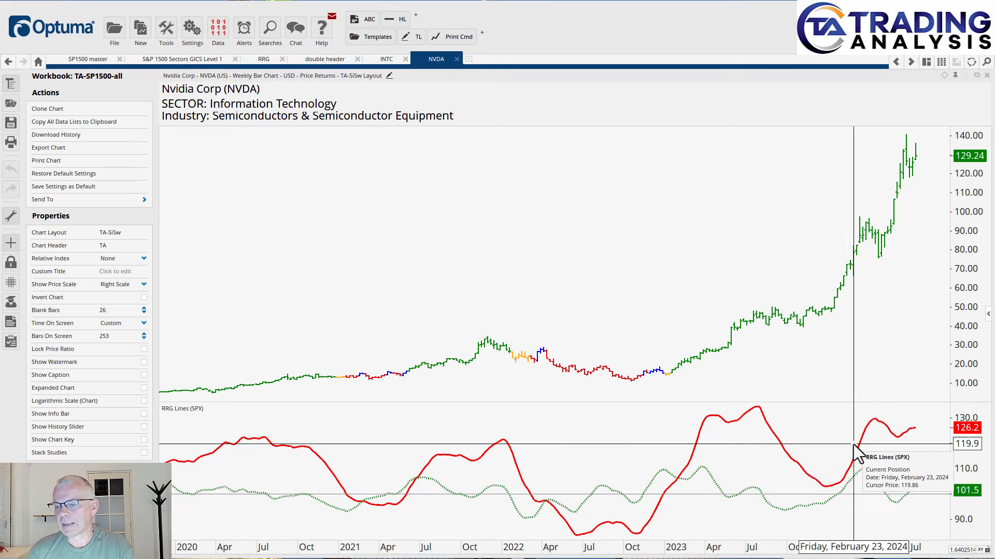
mouse_move(893, 445)
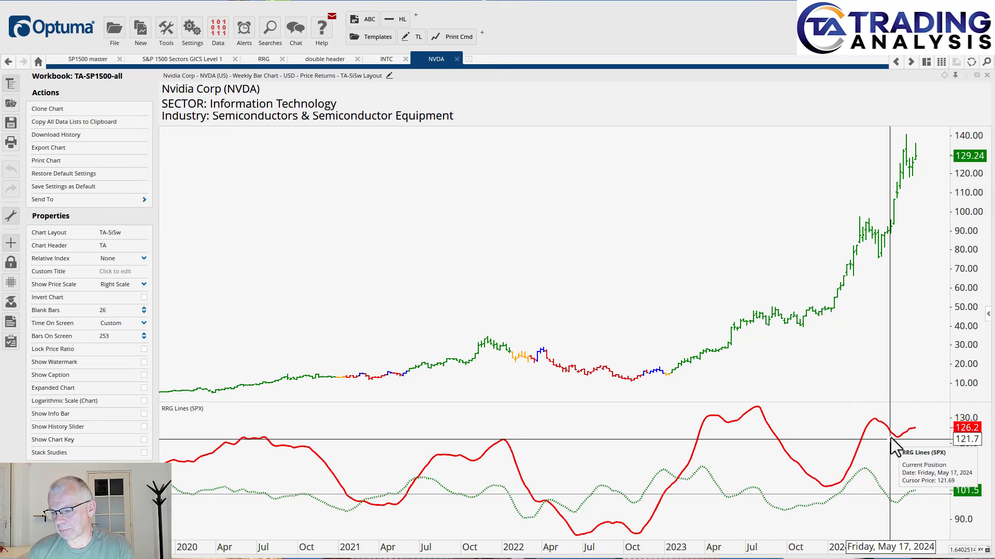
mouse_move(929, 439)
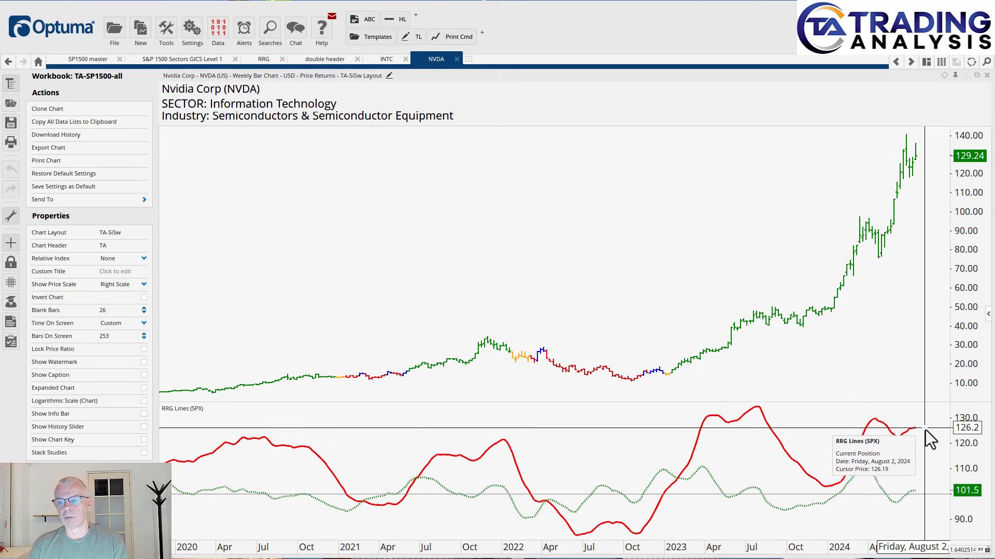
mouse_move(927, 437)
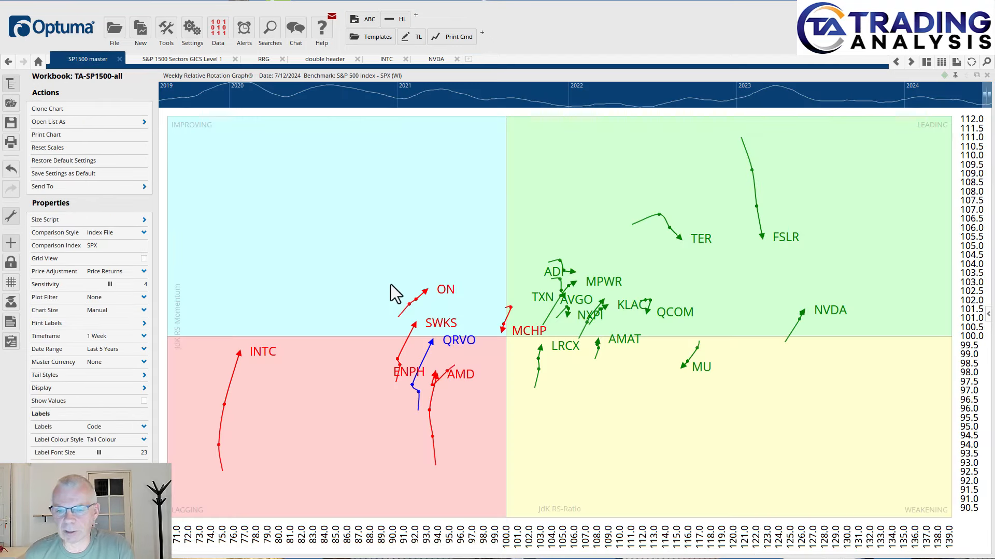
mouse_move(581, 385)
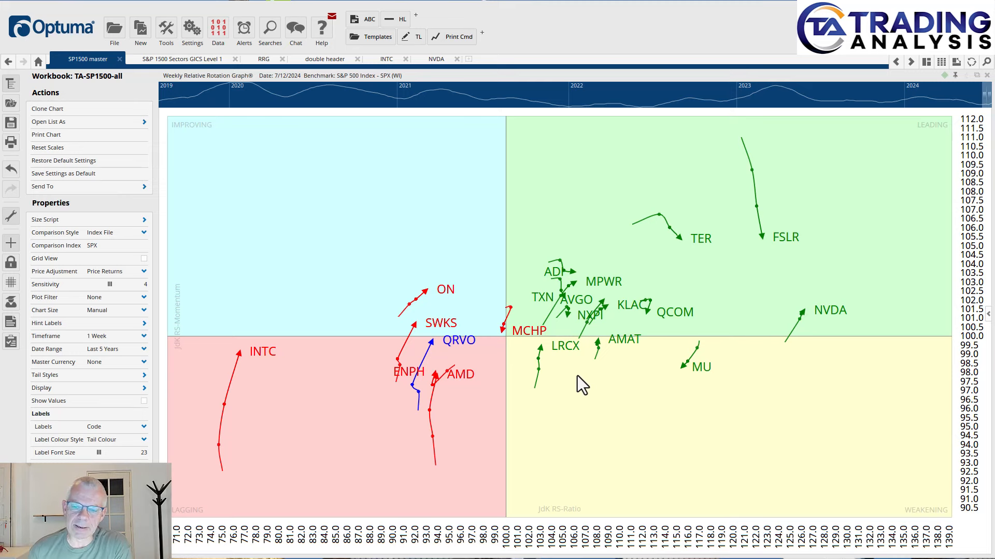
mouse_move(765, 207)
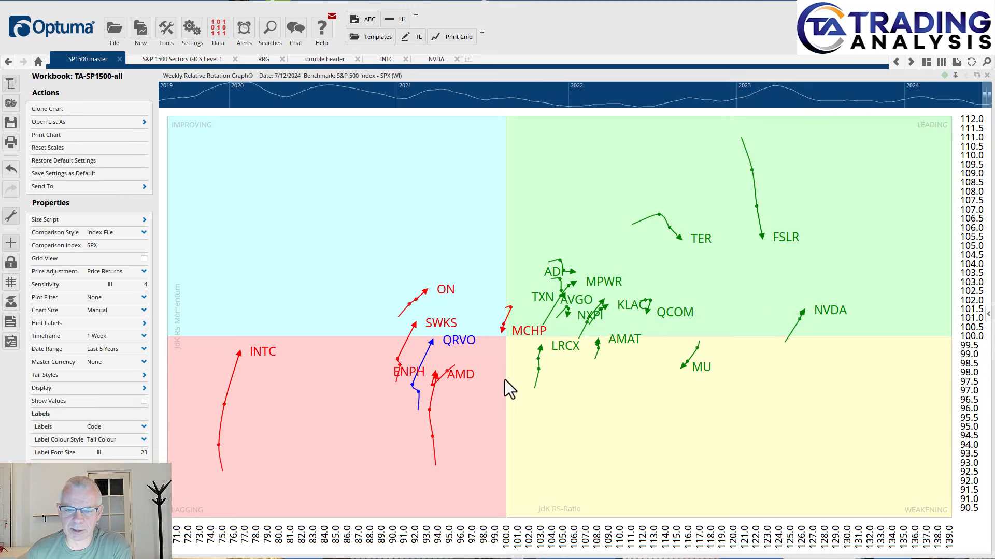
mouse_move(507, 356)
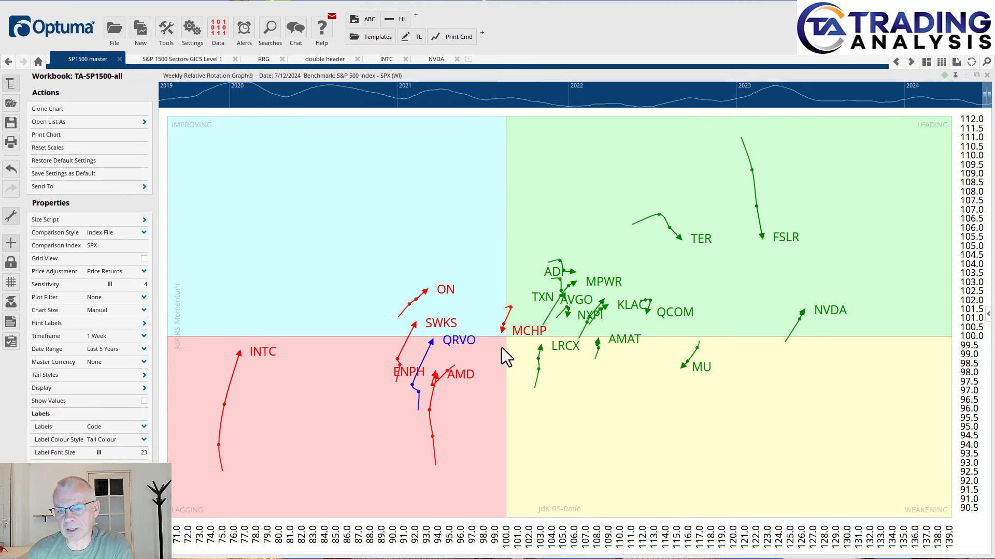
mouse_move(530, 431)
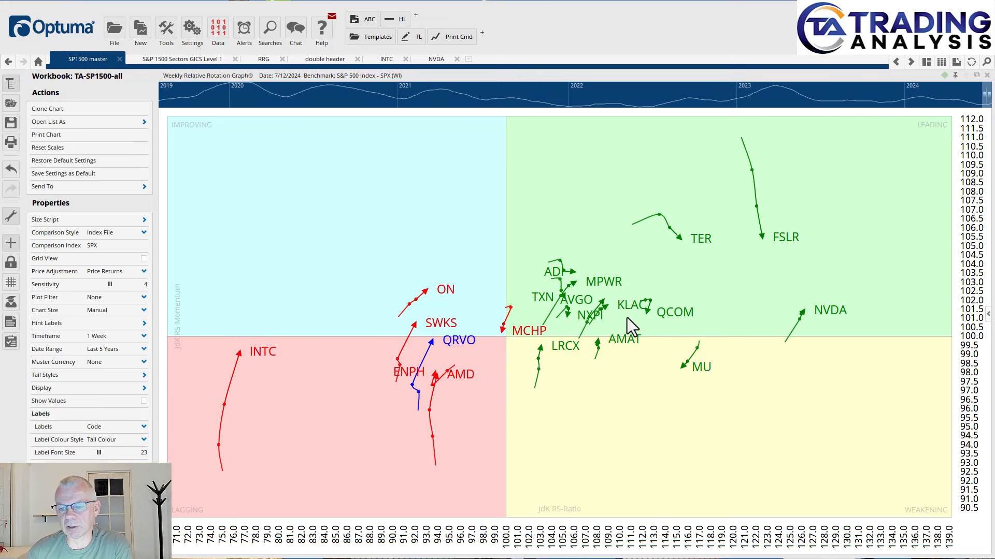
mouse_move(690, 236)
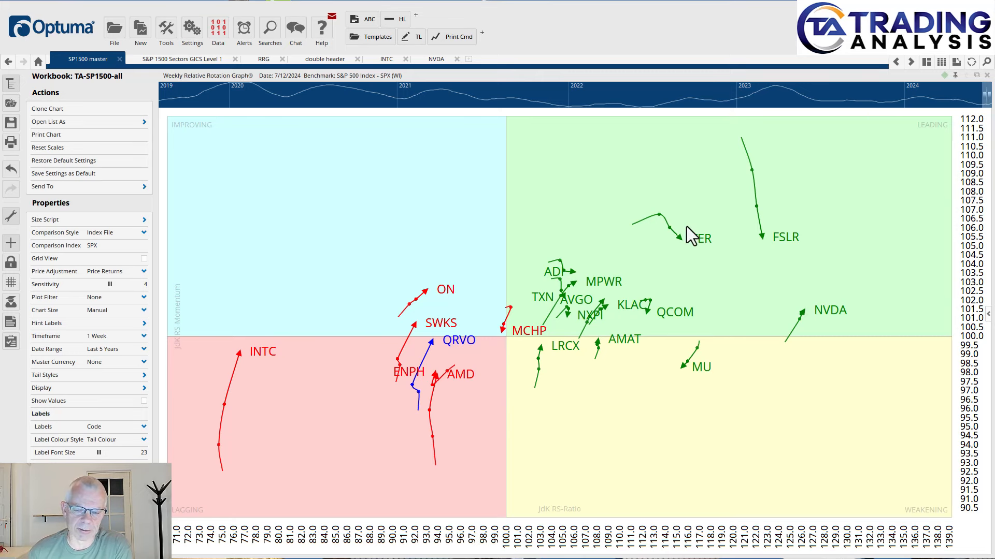
mouse_move(795, 346)
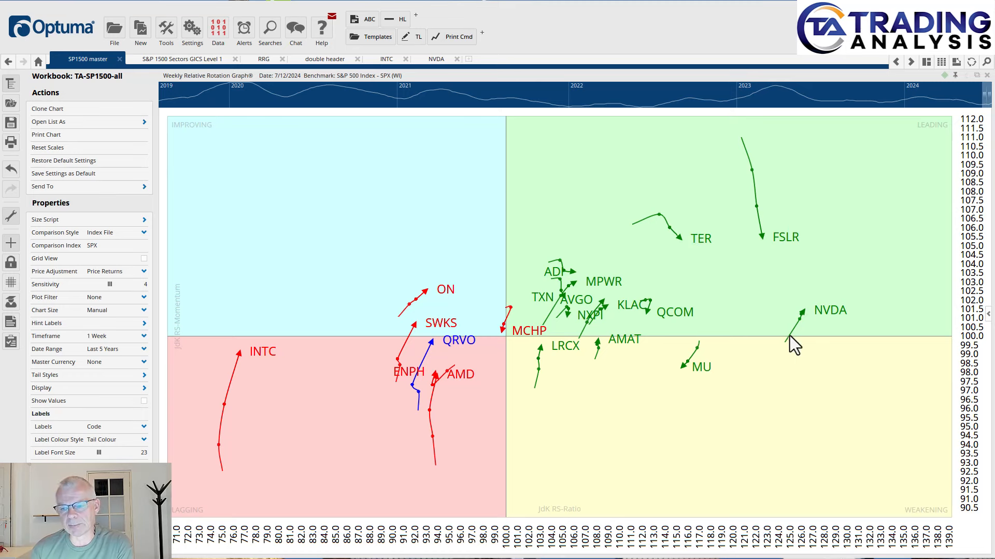
mouse_move(611, 336)
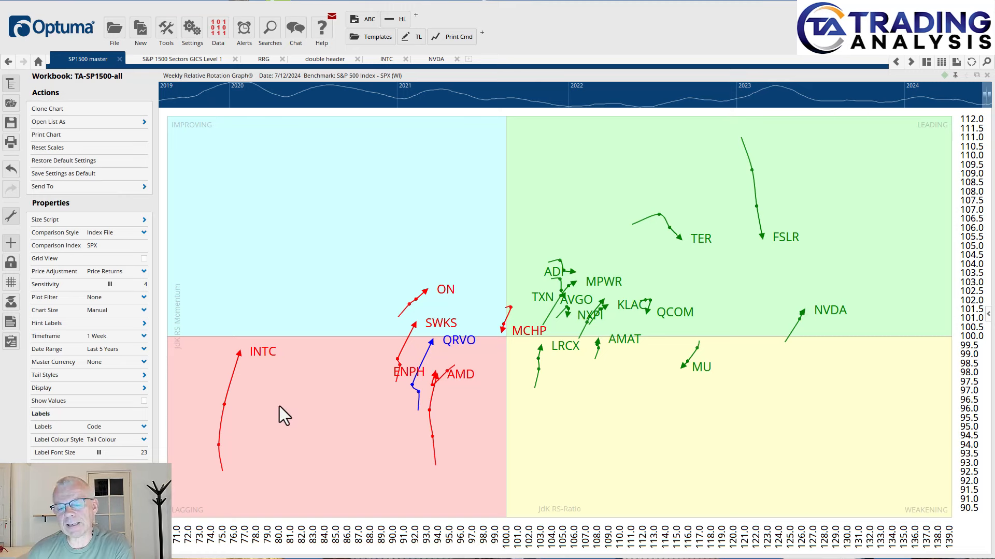
mouse_move(245, 394)
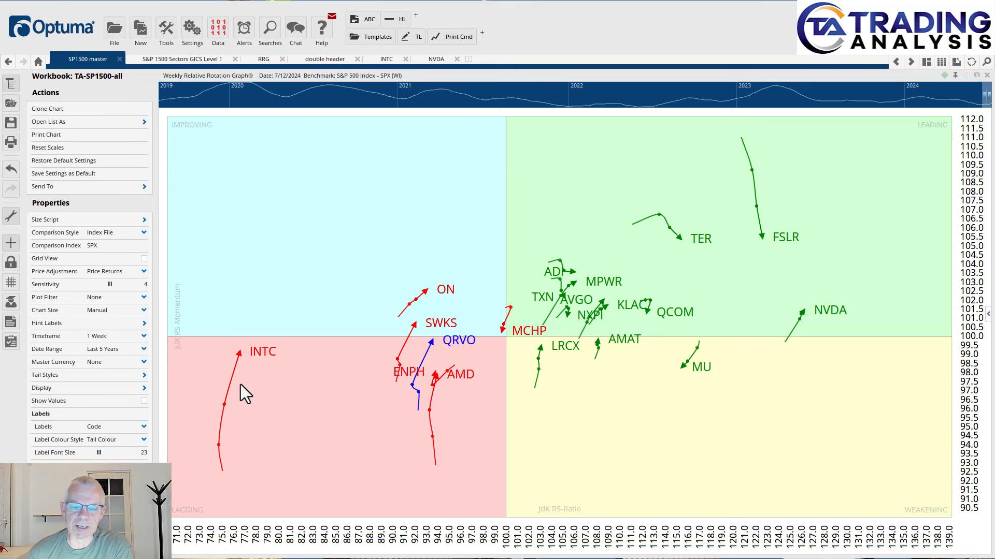
mouse_move(245, 467)
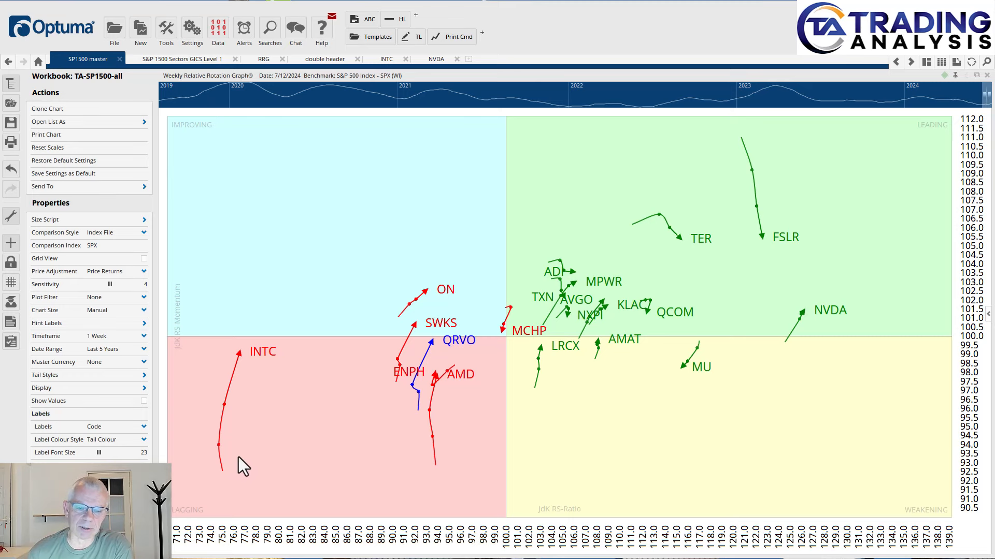
mouse_move(253, 433)
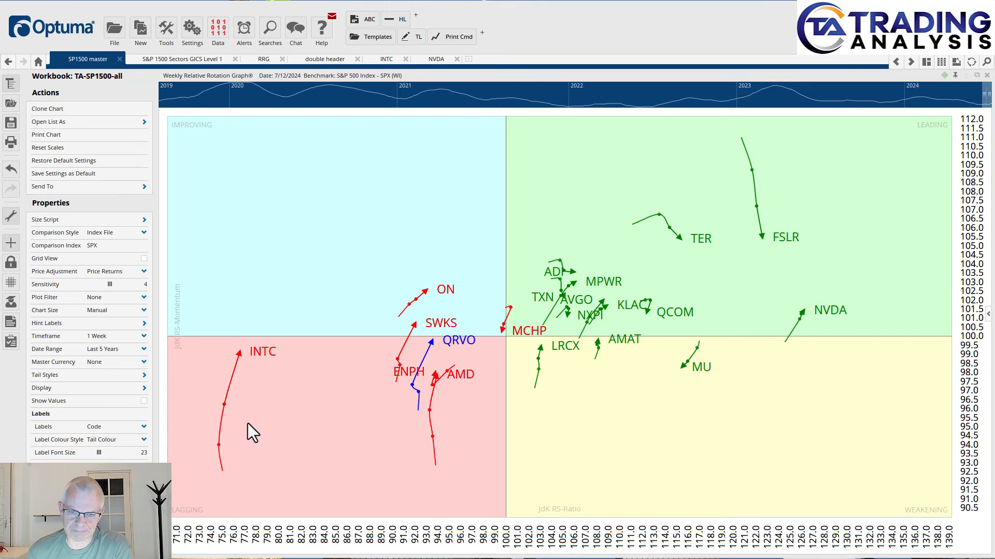
mouse_move(328, 95)
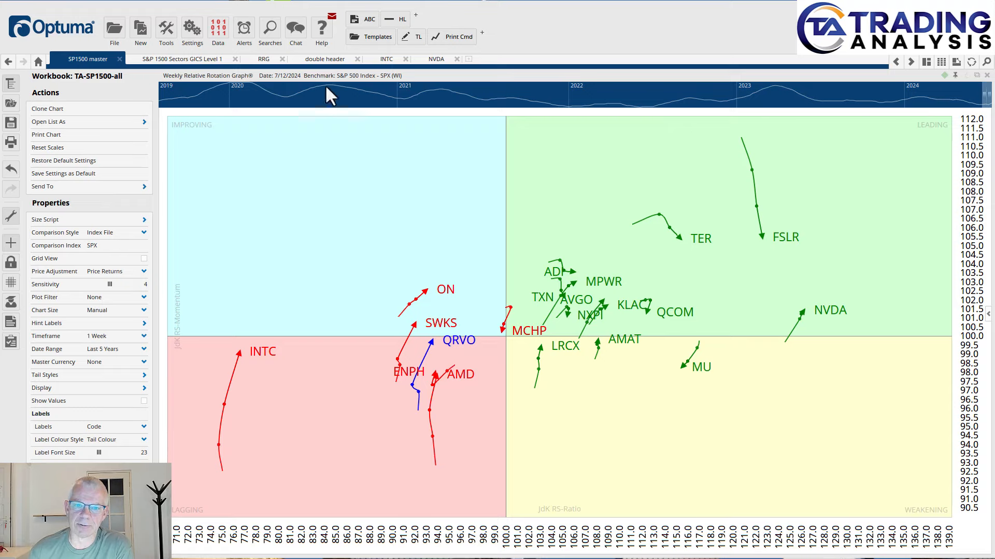
Switch to the INTC tab showing Intel's weekly bars with RRG lines vs SPX
click(385, 58)
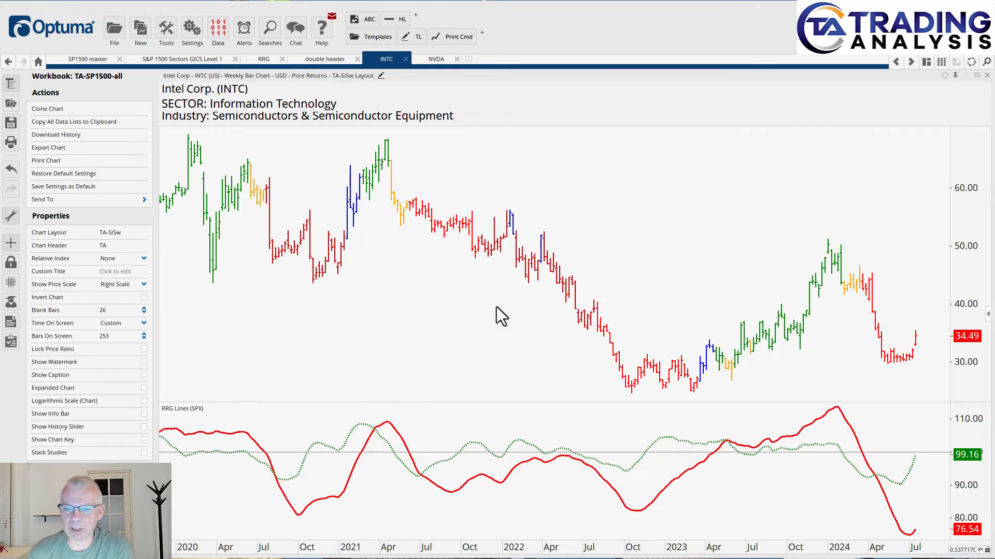
mouse_move(485, 332)
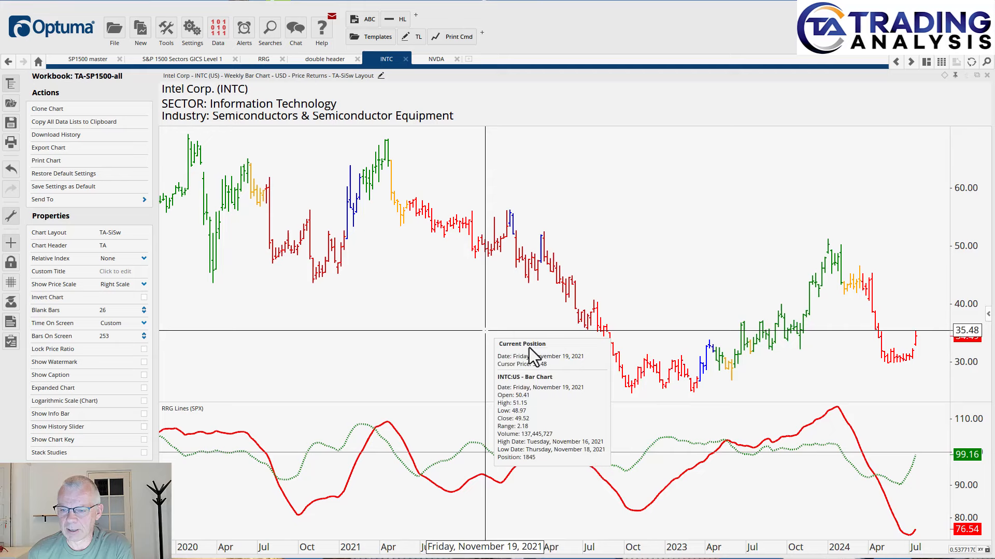
mouse_move(633, 329)
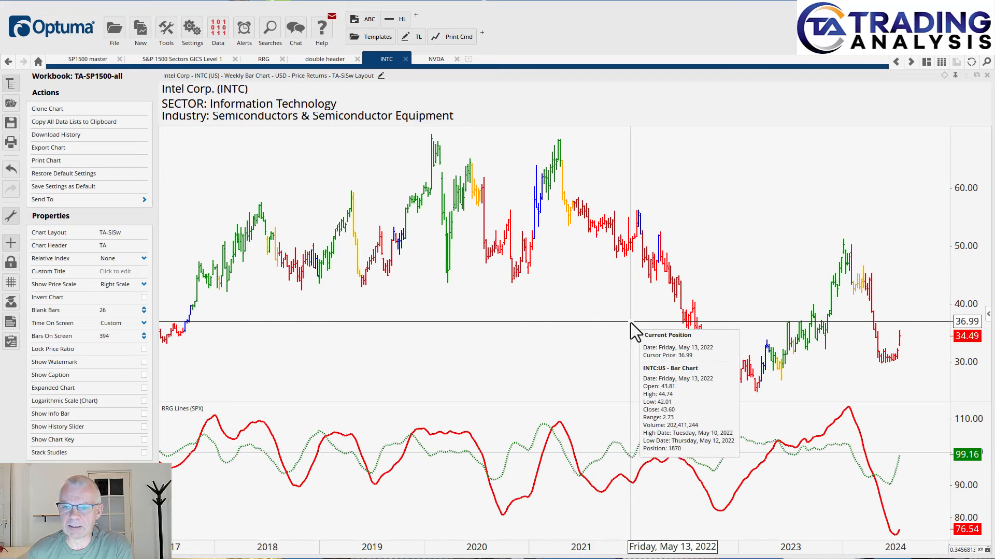
mouse_move(725, 390)
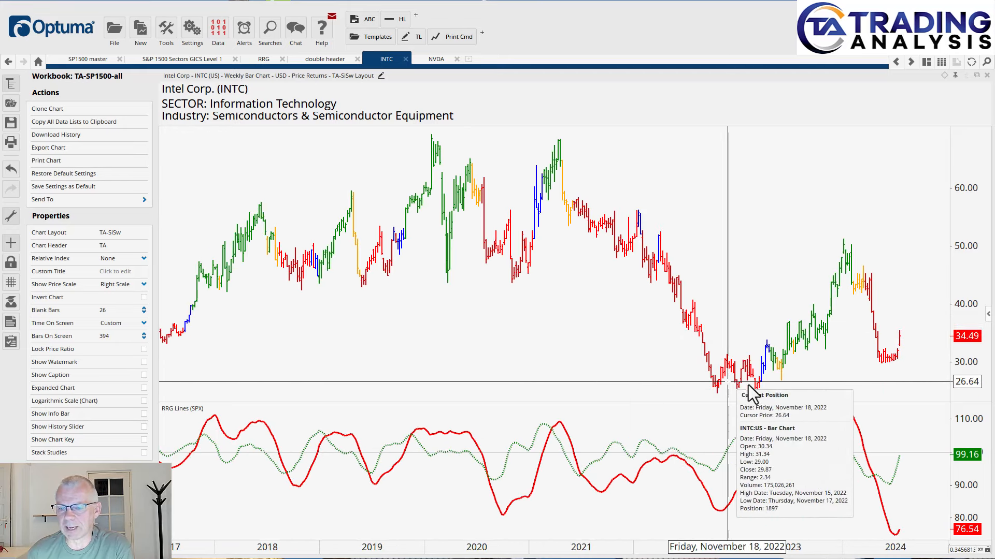
mouse_move(837, 371)
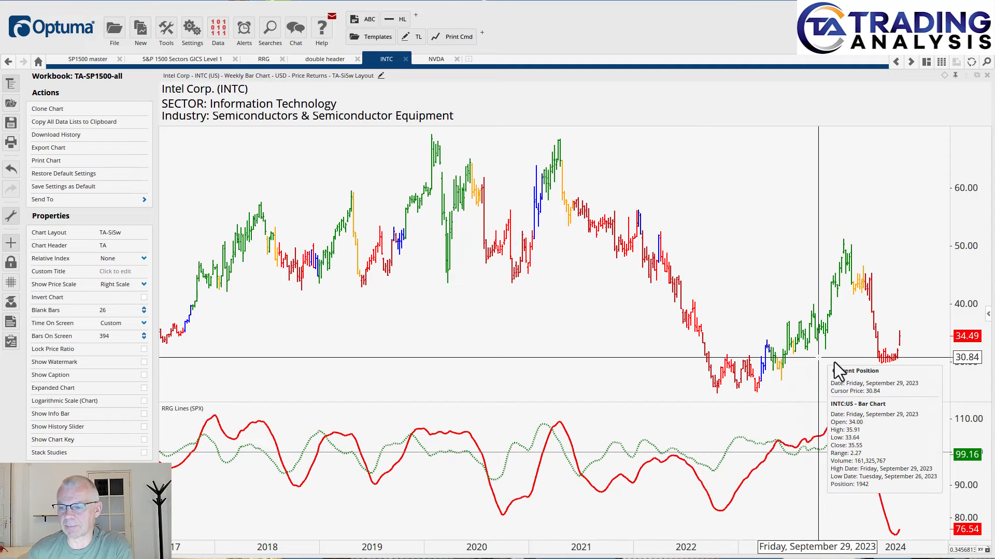
mouse_move(759, 377)
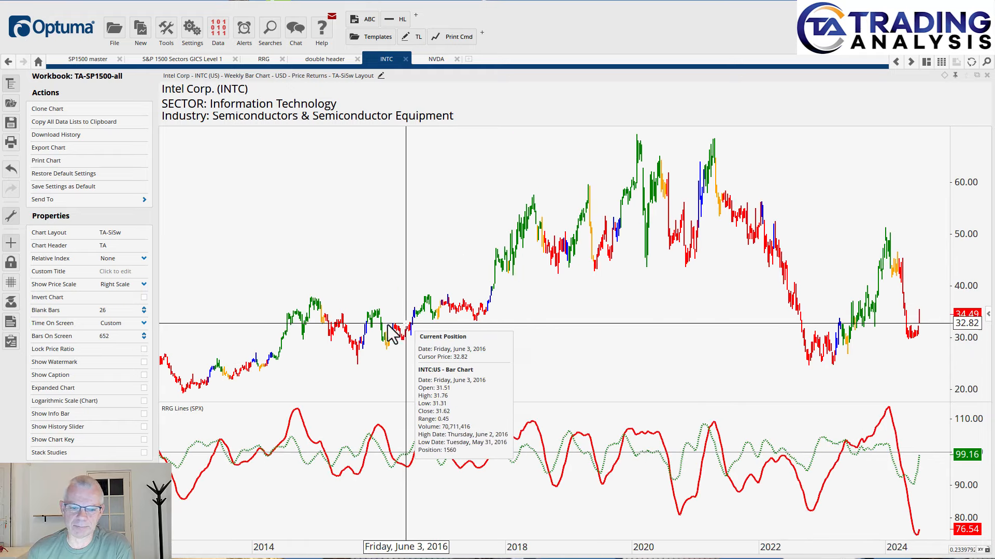
mouse_move(343, 328)
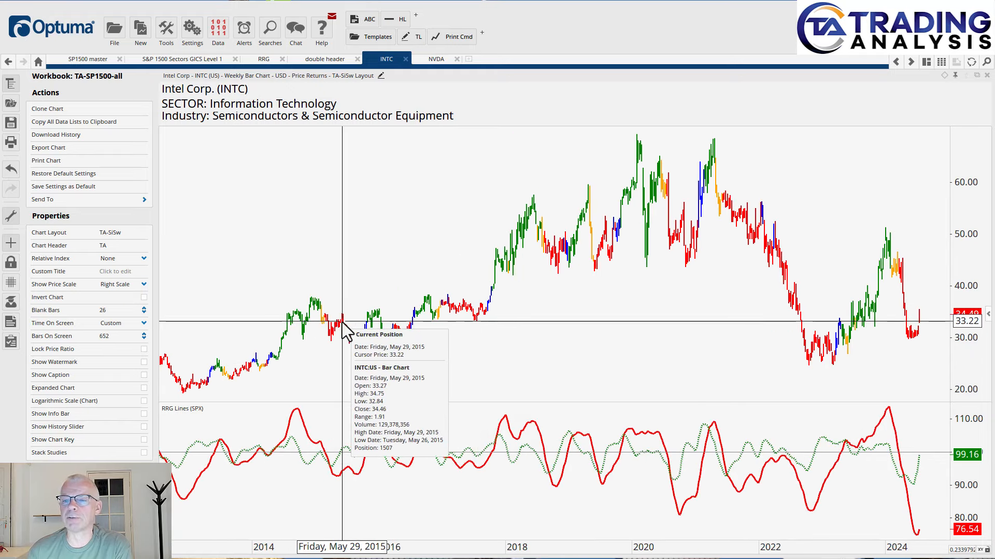
mouse_move(697, 266)
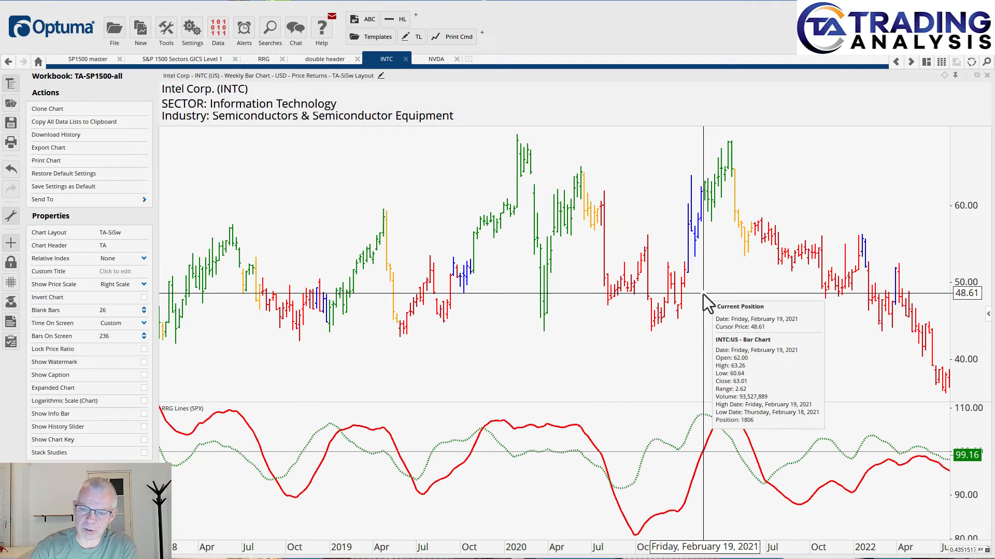
Zoom the INTC chart into recent years, then return to the SP1500-master RRG tab
scroll(right, 3)
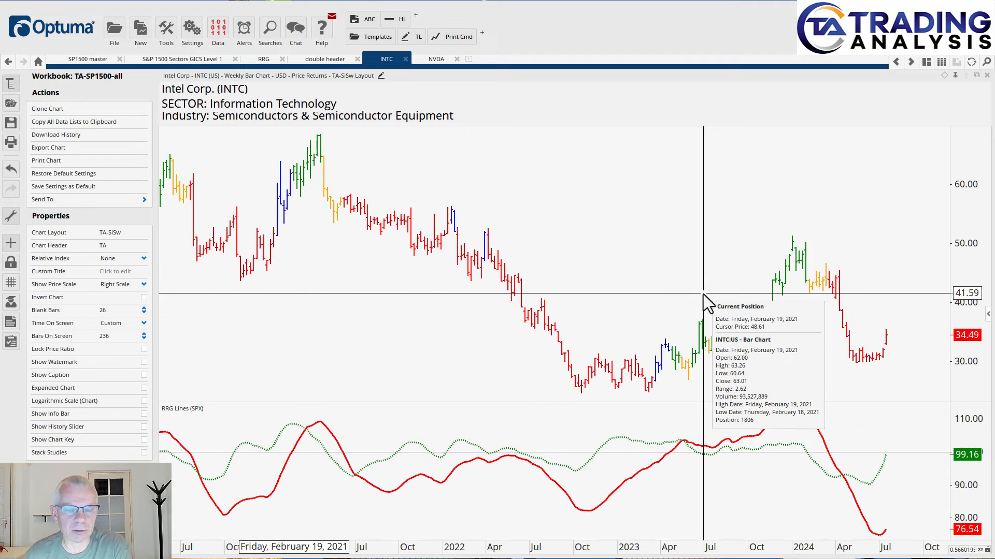
mouse_move(623, 348)
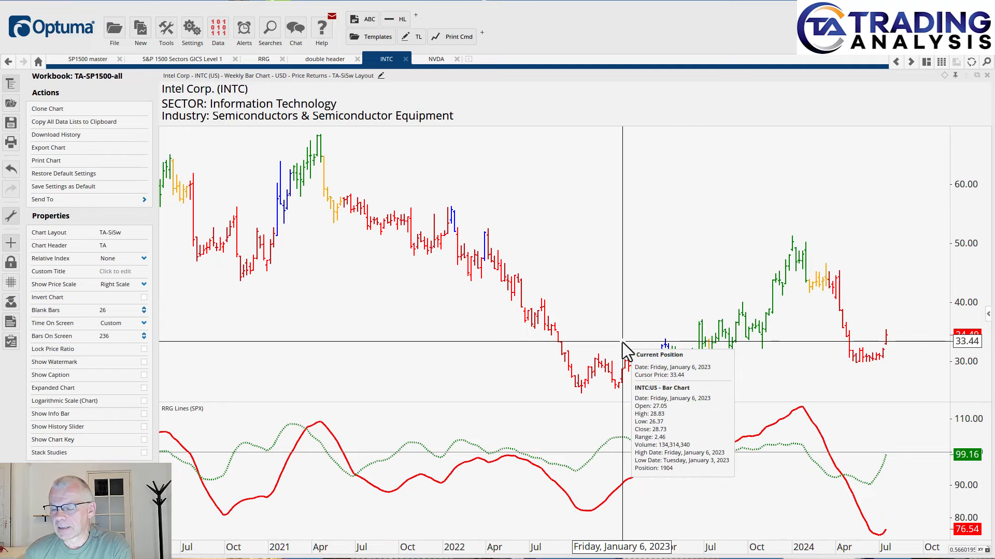
click(86, 58)
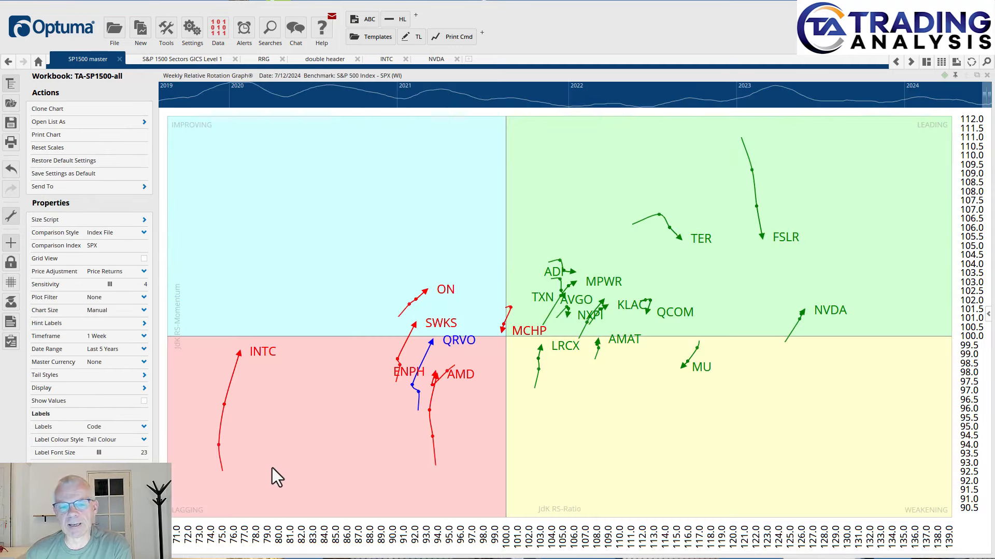
mouse_move(227, 451)
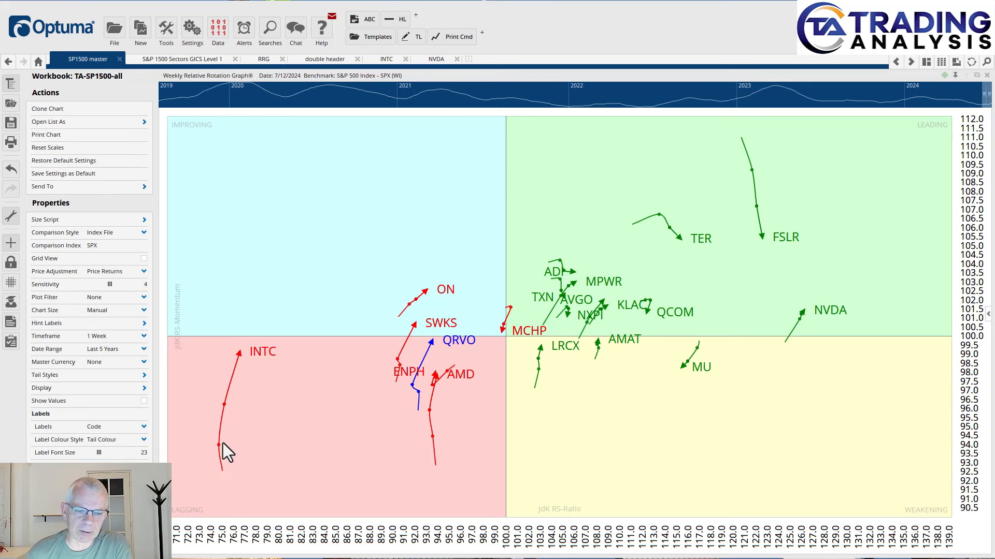
mouse_move(230, 467)
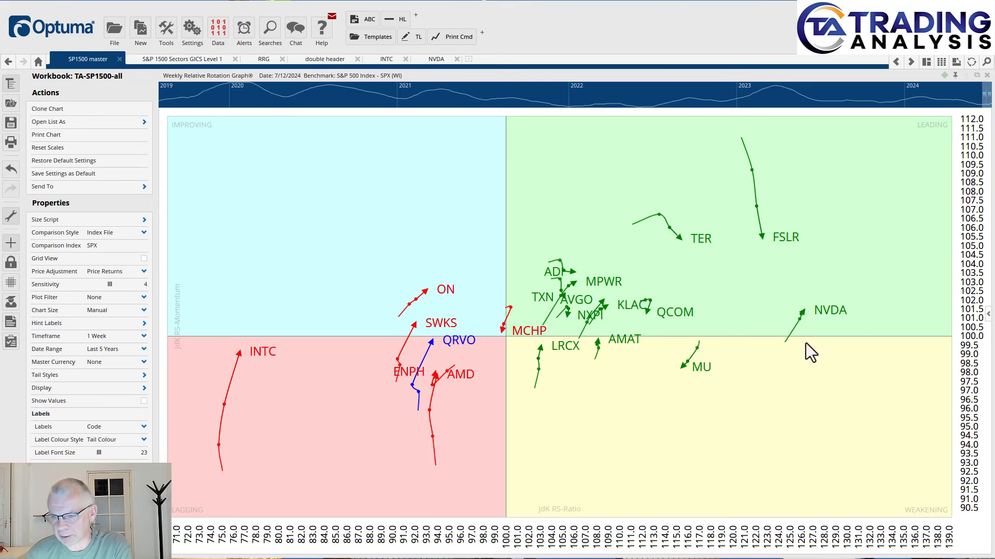
mouse_move(806, 326)
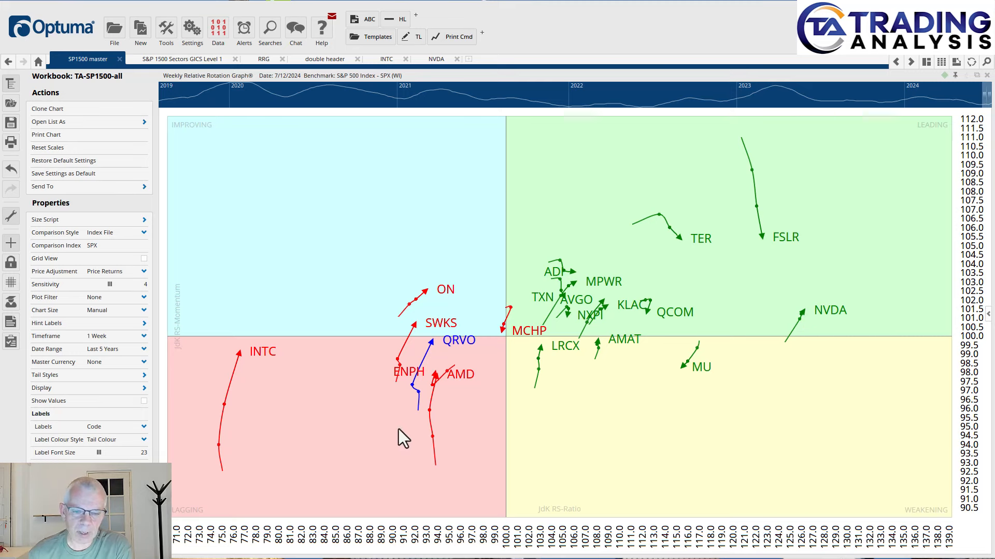
mouse_move(253, 430)
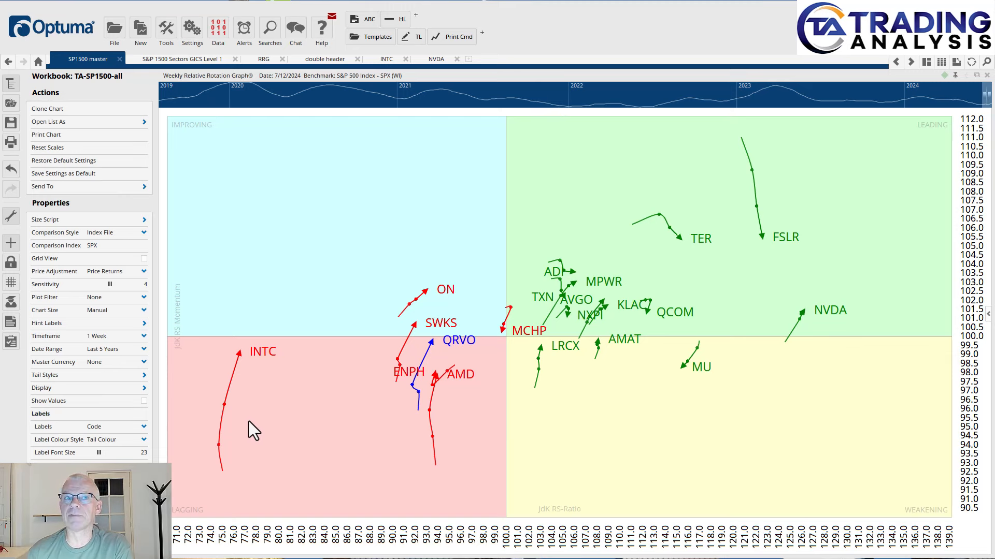
mouse_move(256, 461)
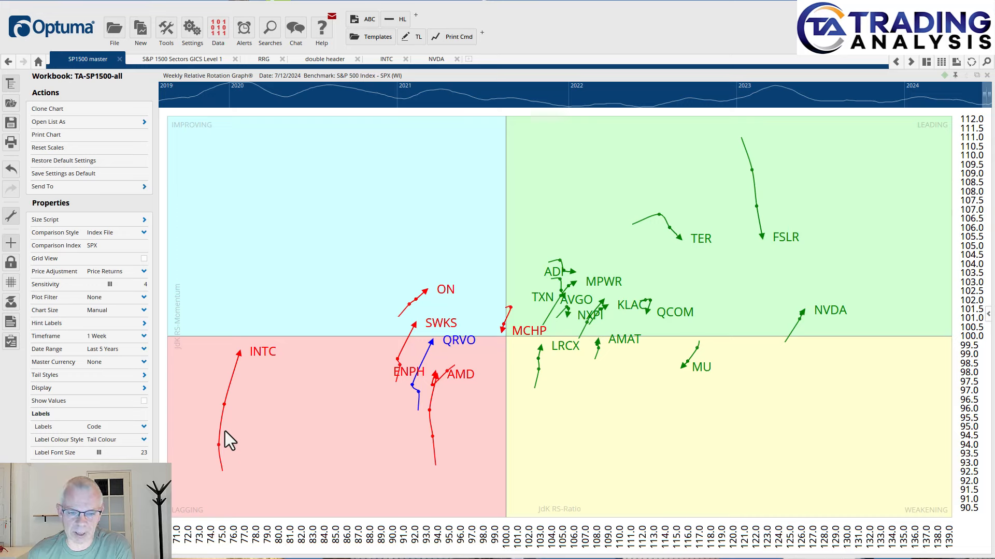
mouse_move(250, 383)
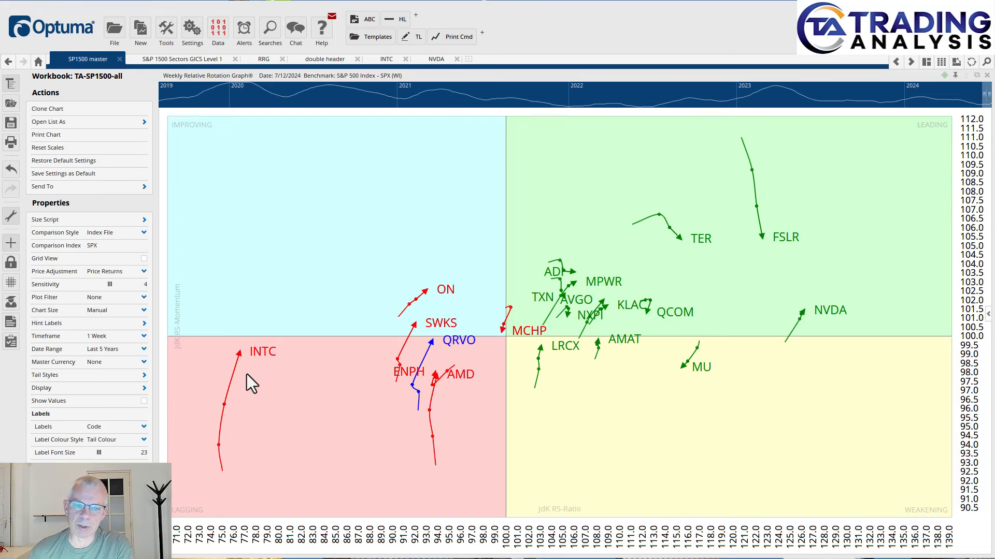
mouse_move(267, 355)
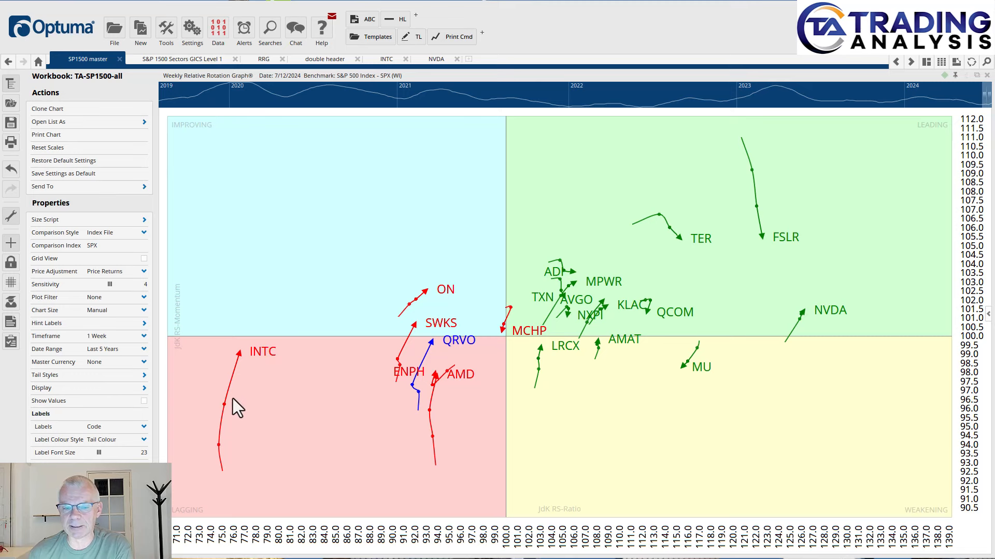
mouse_move(267, 320)
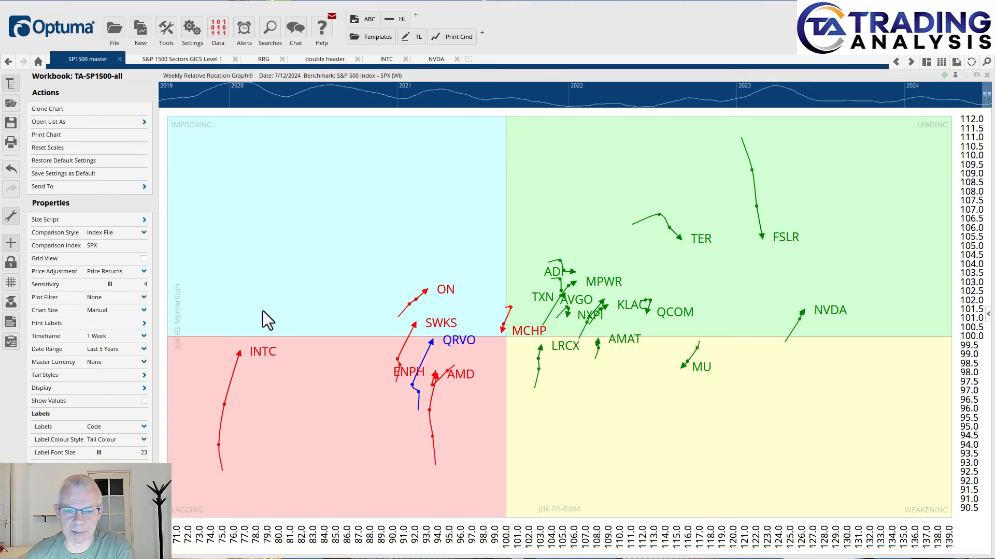
mouse_move(276, 291)
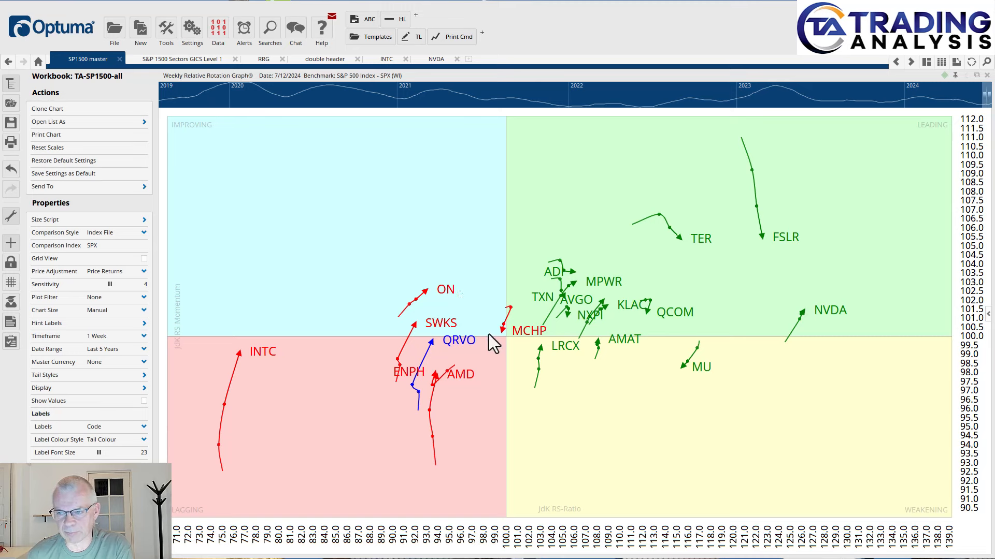
mouse_move(349, 356)
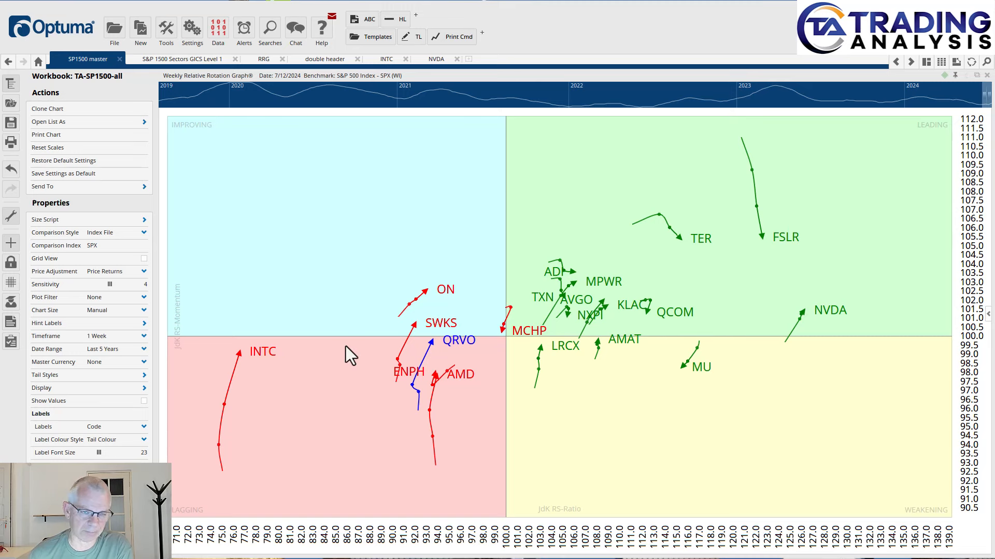
mouse_move(361, 311)
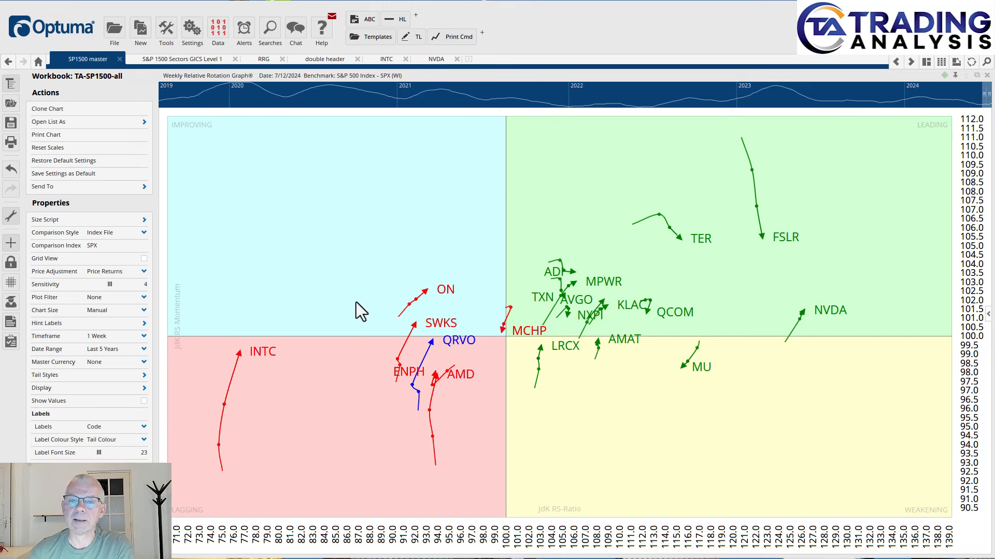
Switch back to Intel's weekly bar chart with its RRG Lines (SPX) pane
click(386, 58)
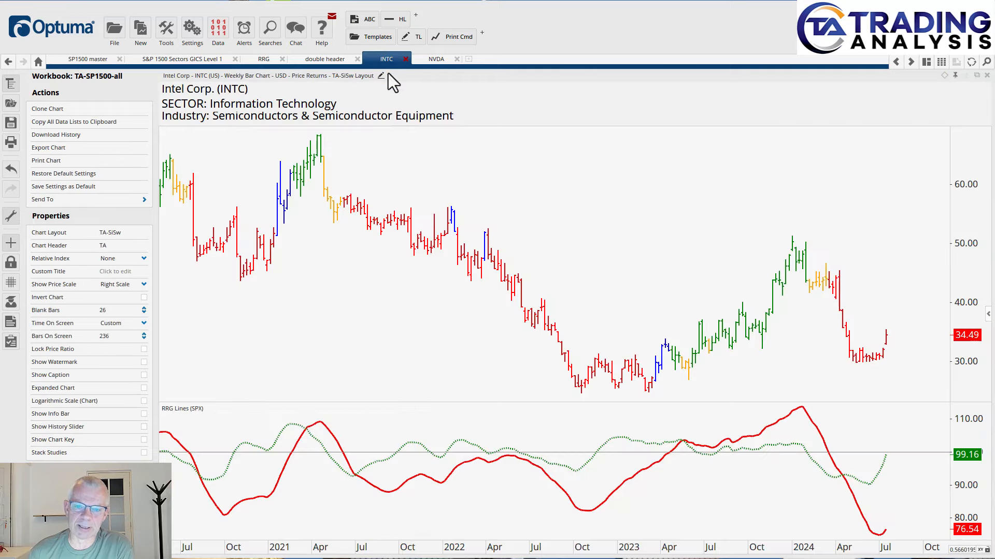
mouse_move(776, 273)
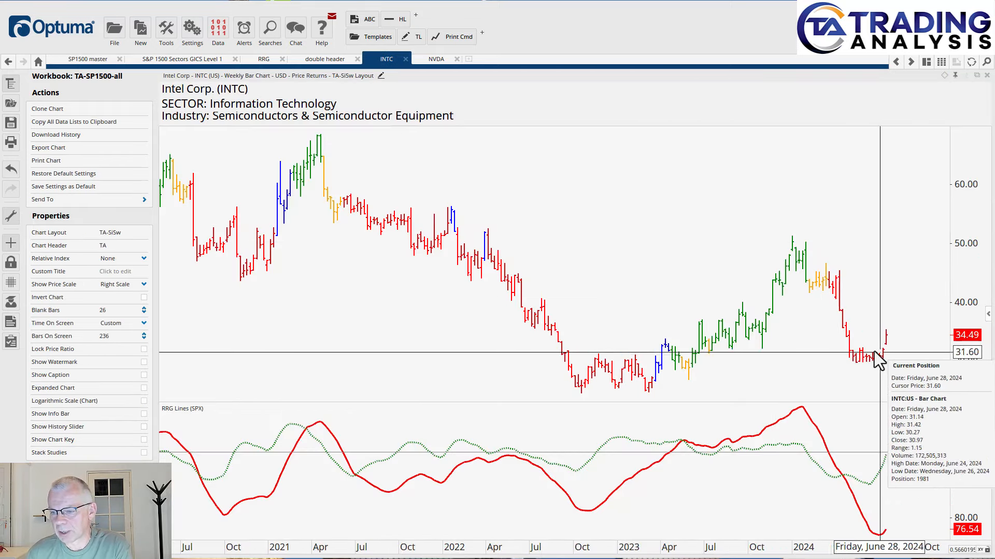
mouse_move(863, 371)
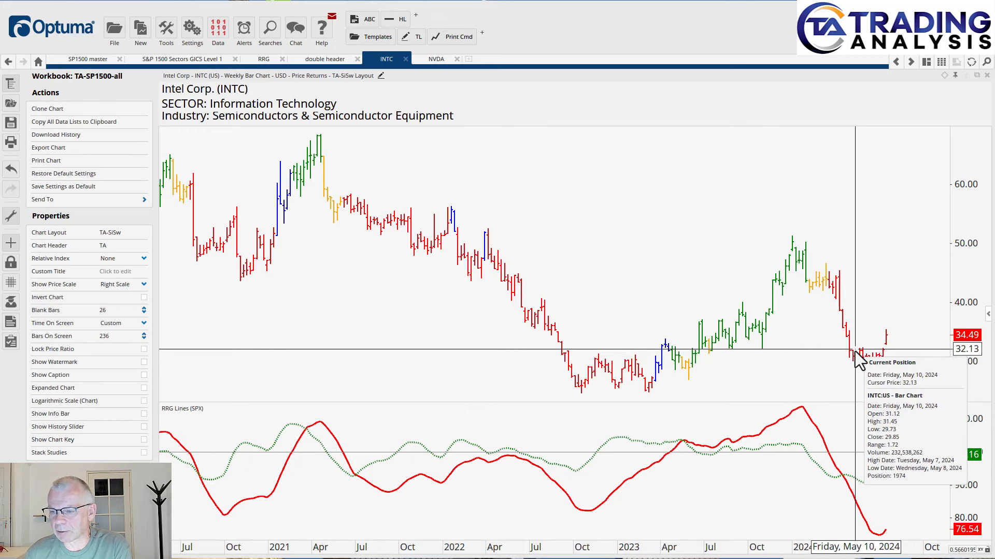
mouse_move(872, 361)
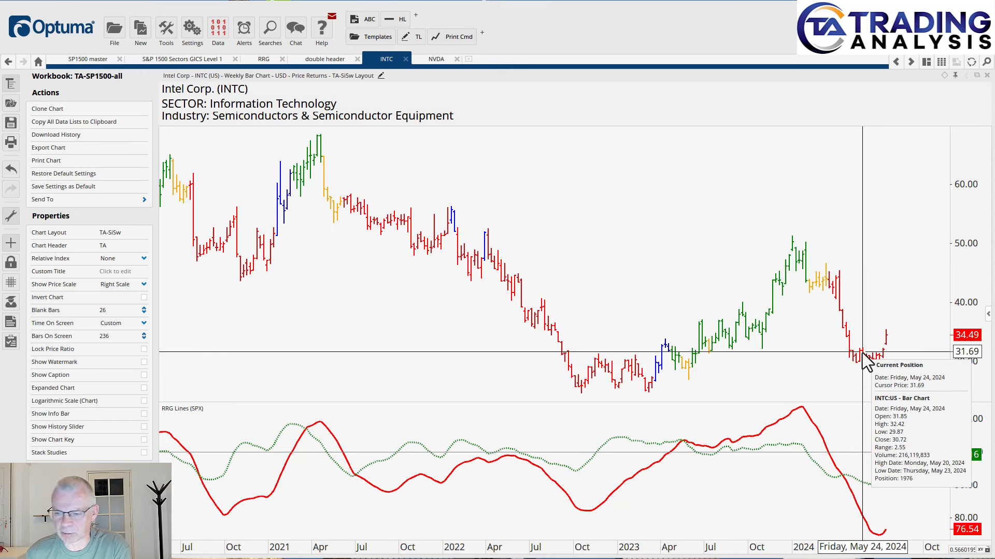
mouse_move(863, 353)
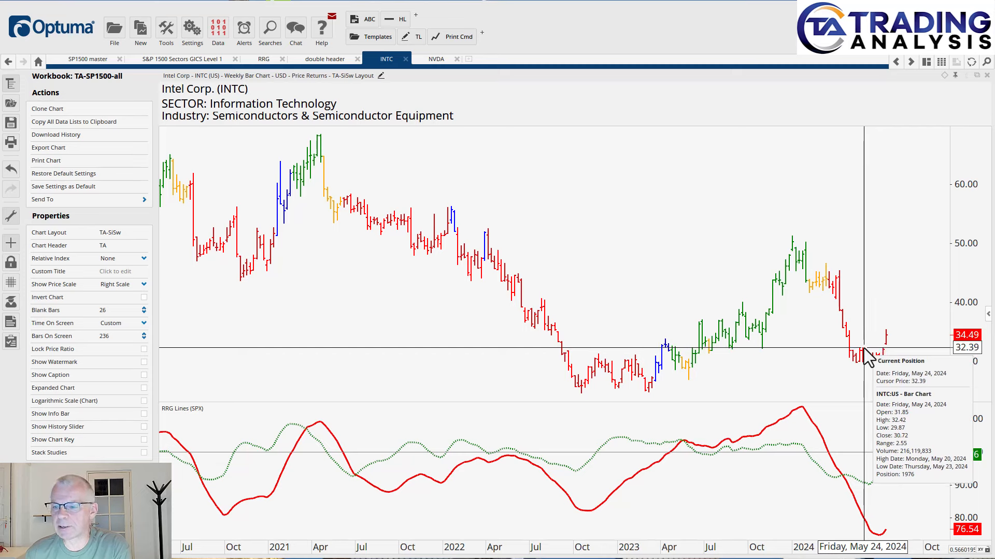
mouse_move(852, 335)
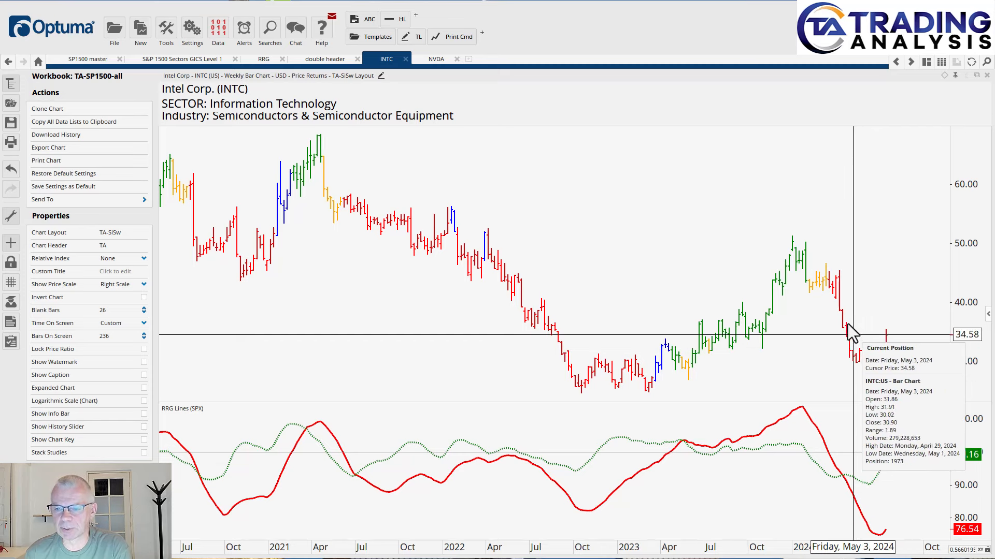
mouse_move(840, 304)
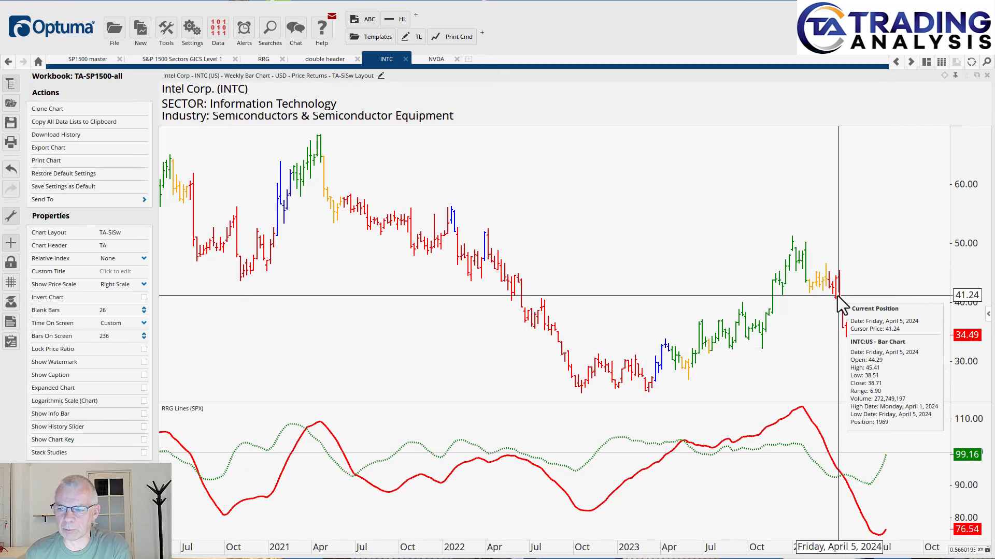
mouse_move(853, 377)
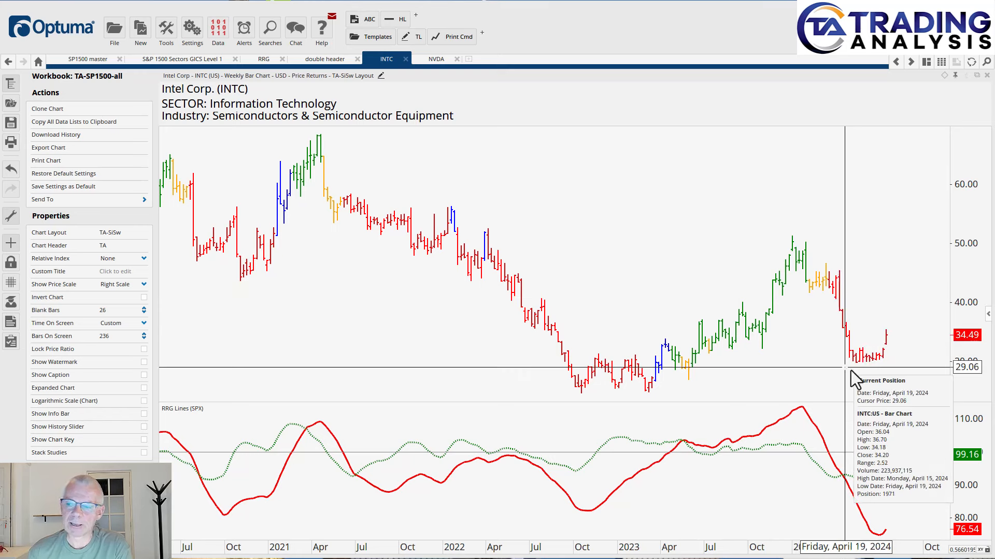
mouse_move(868, 370)
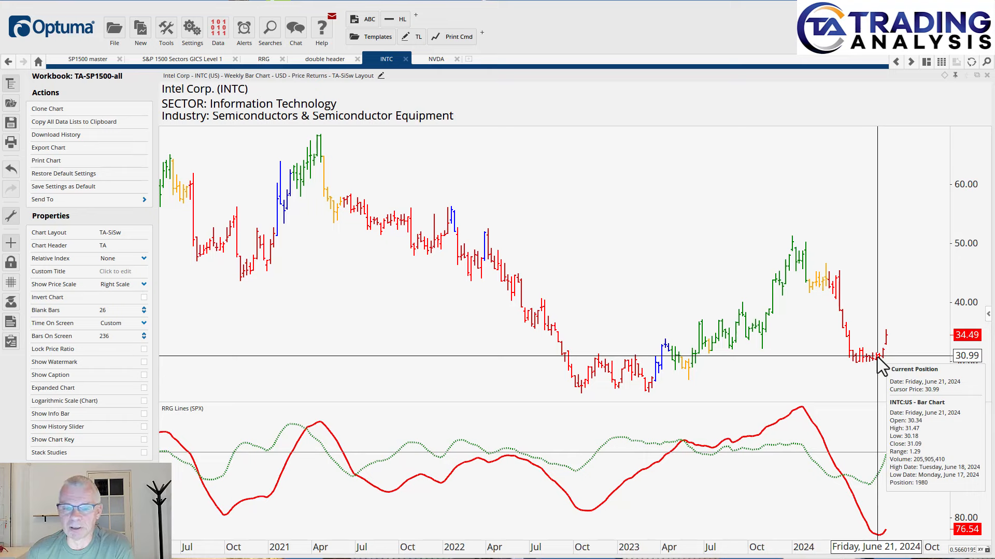
mouse_move(801, 361)
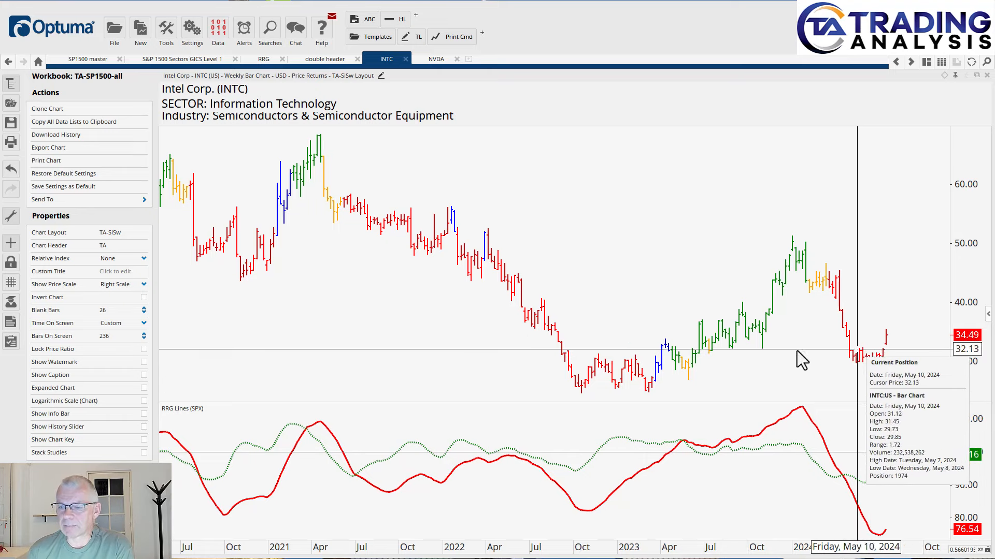
mouse_move(472, 301)
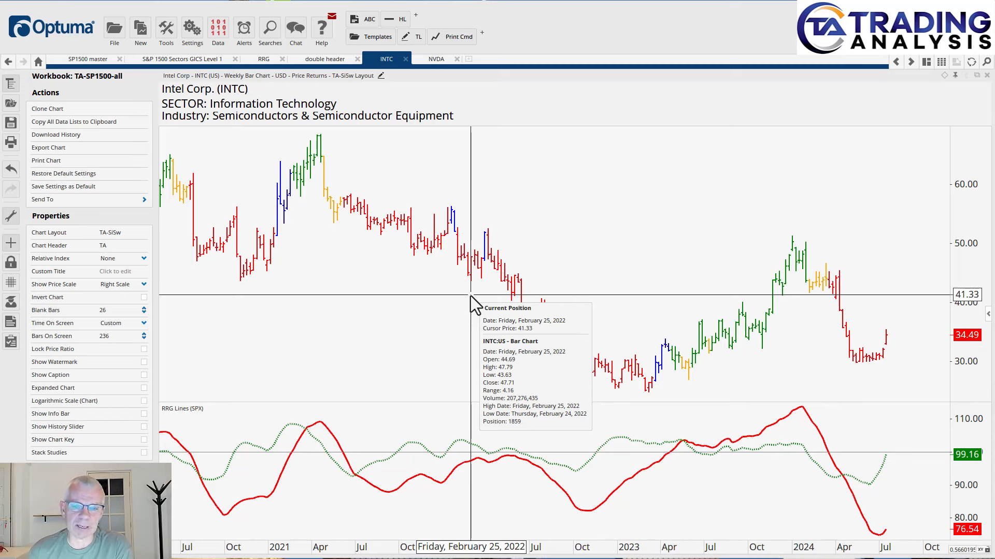
mouse_move(436, 322)
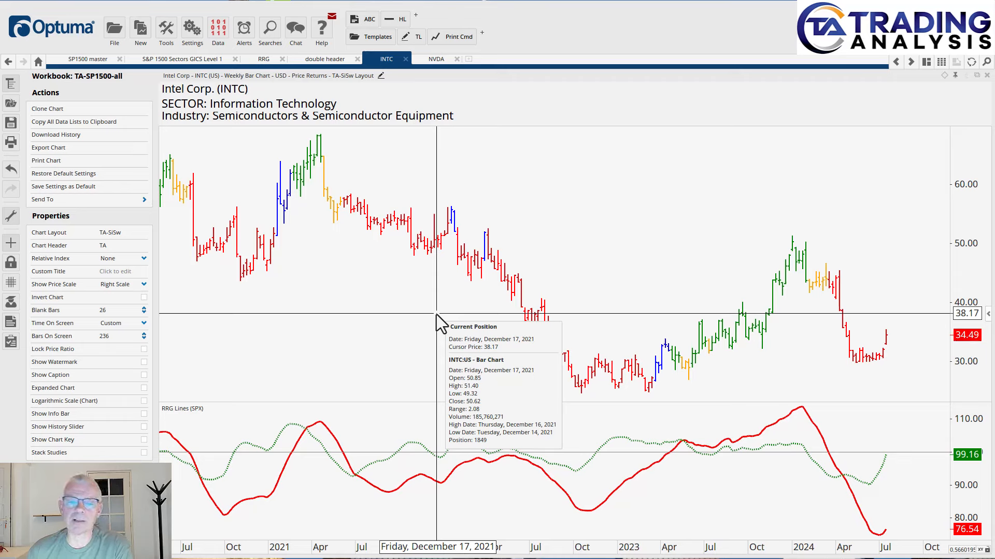
mouse_move(796, 355)
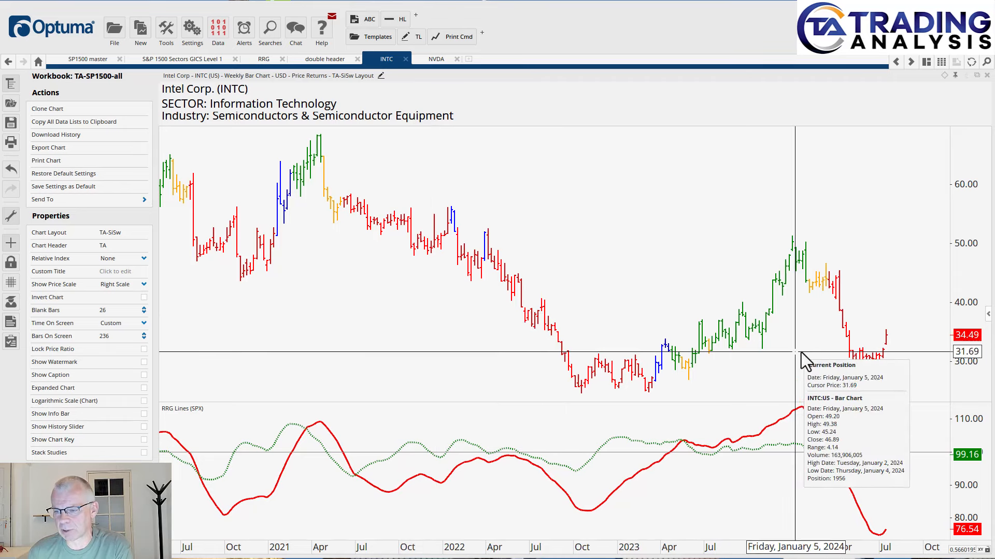
mouse_move(86, 59)
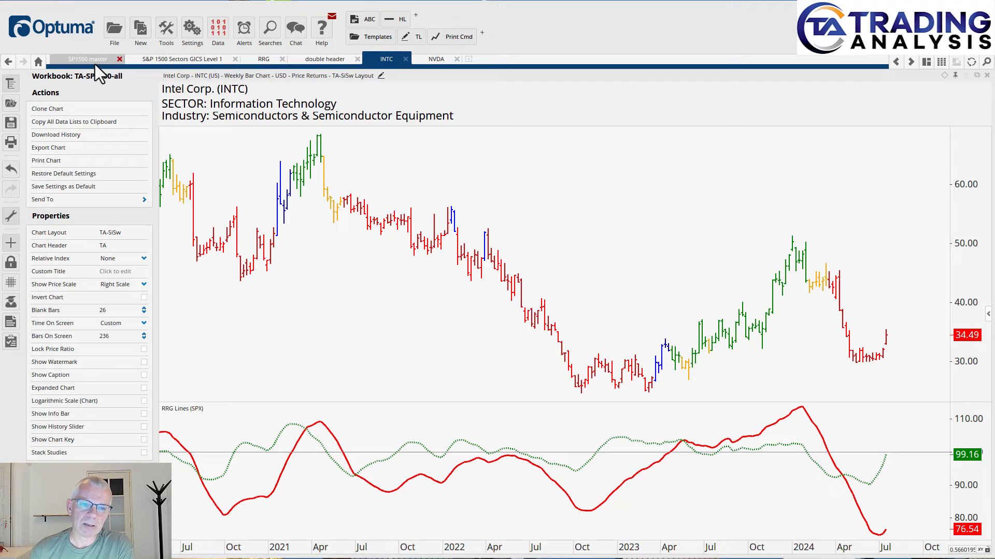
Return to the SP1500-master weekly RRG benchmarked to SPX, INTC lagging
click(86, 58)
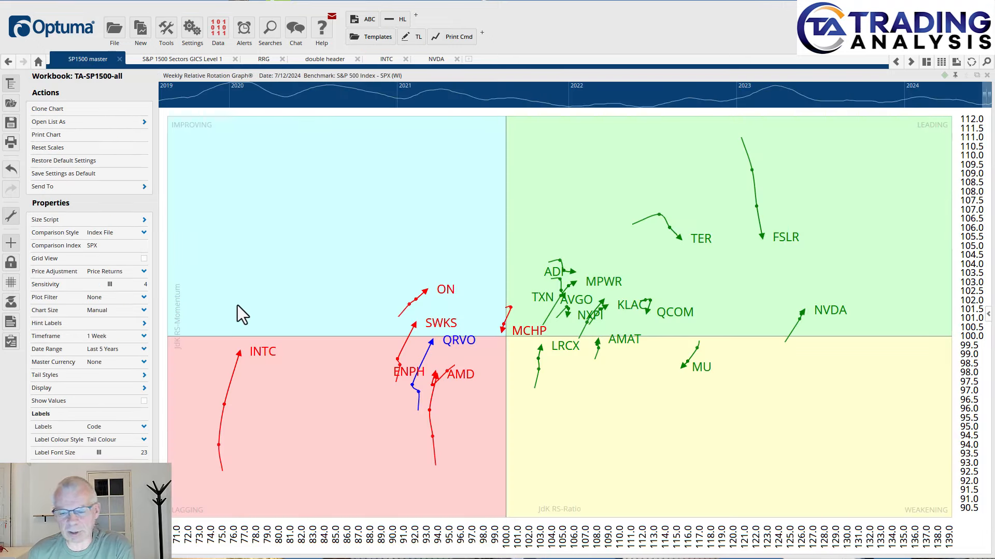
mouse_move(406, 418)
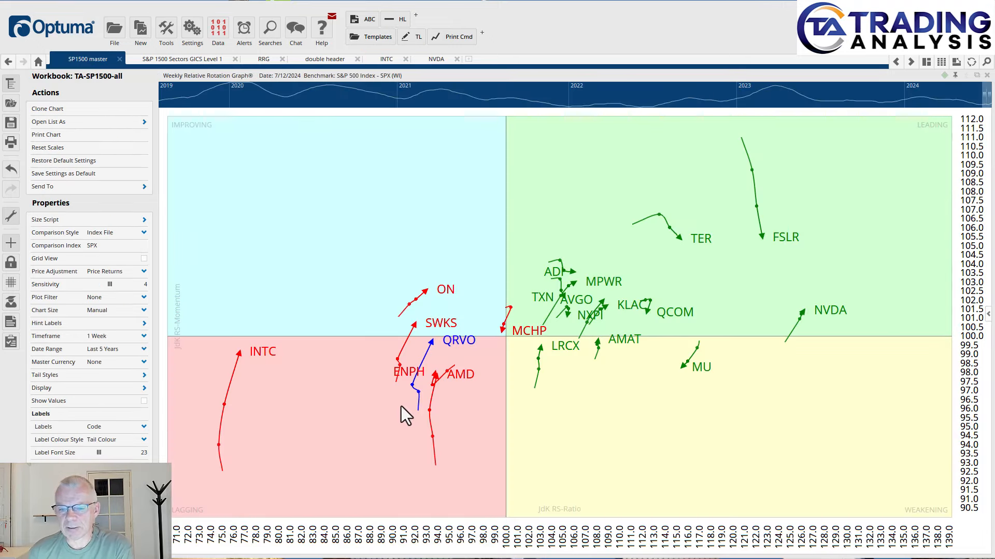
mouse_move(547, 362)
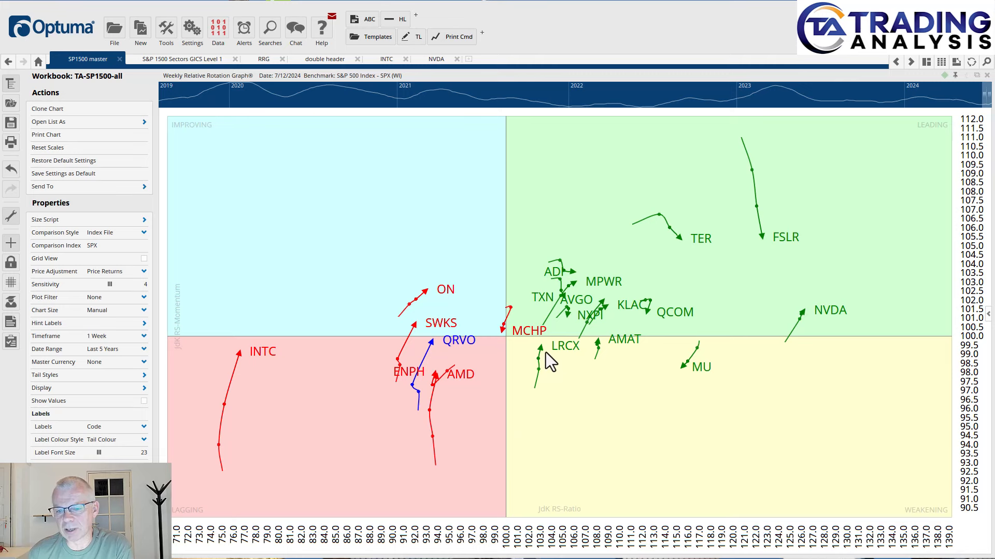
mouse_move(580, 391)
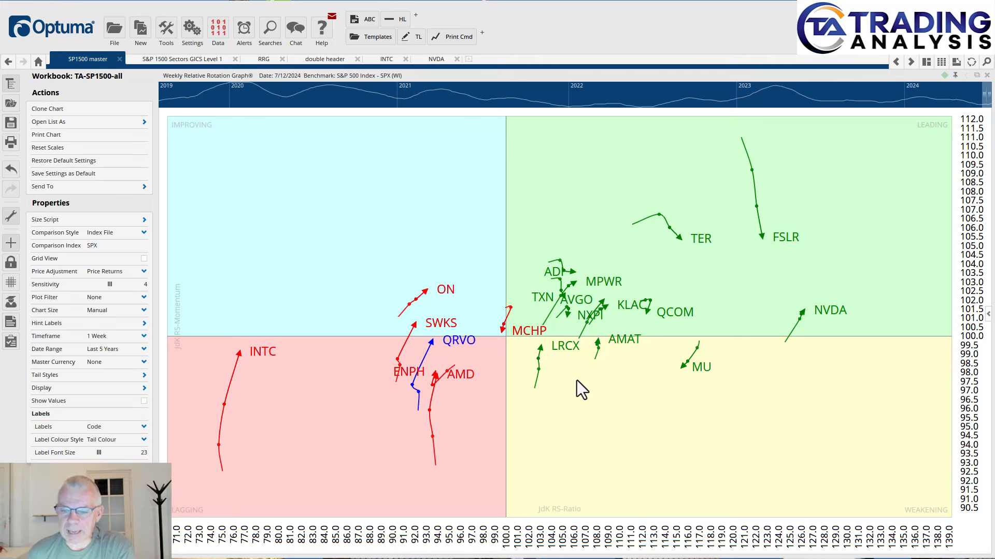
mouse_move(618, 371)
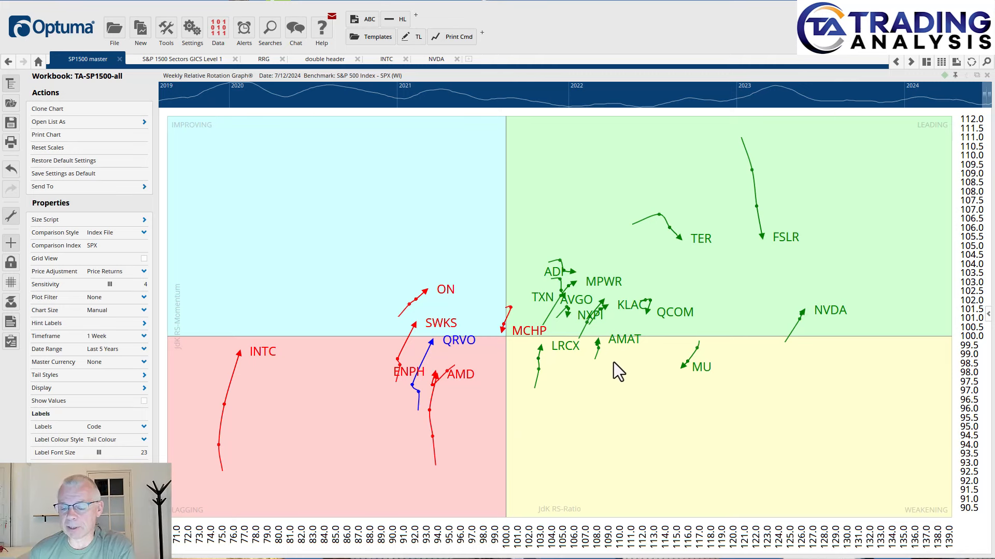
mouse_move(609, 377)
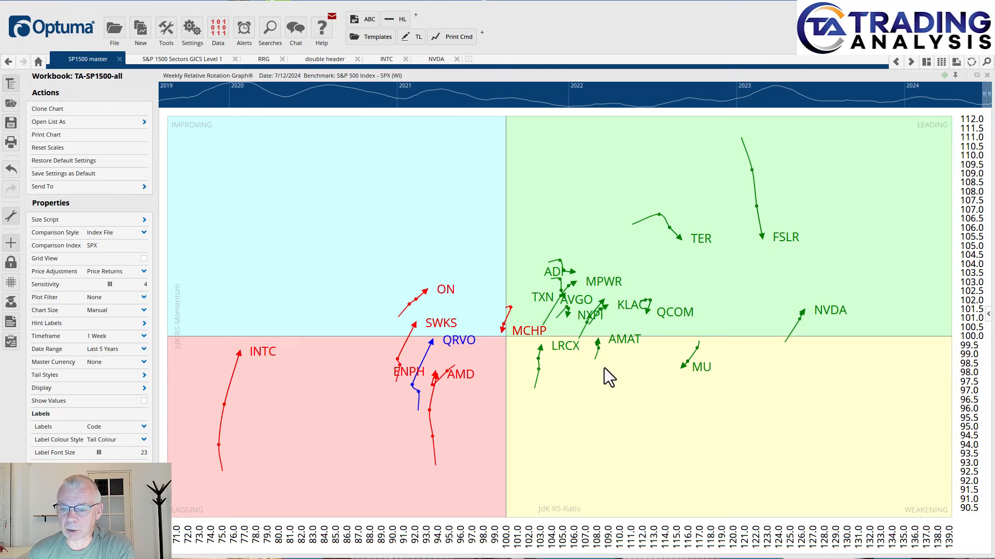
mouse_move(514, 391)
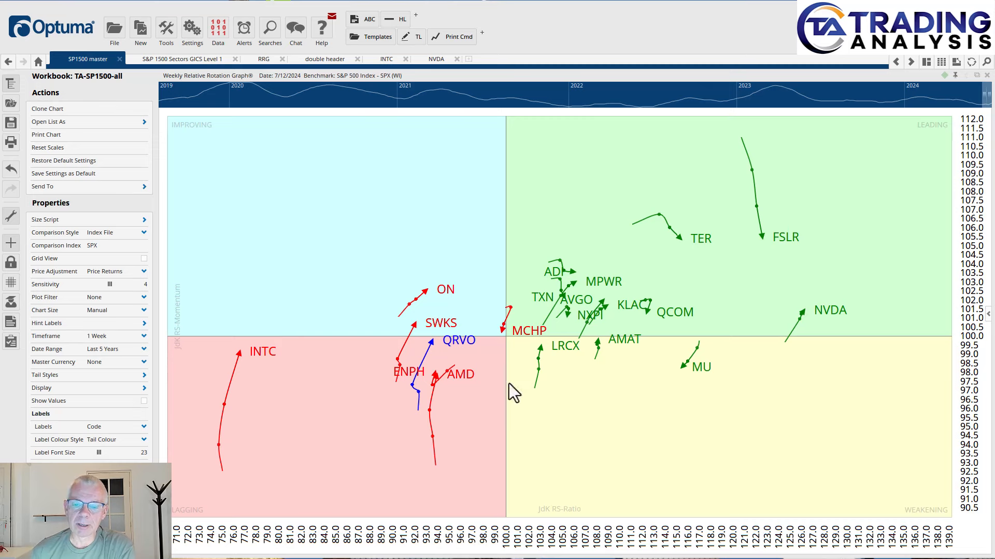
mouse_move(624, 387)
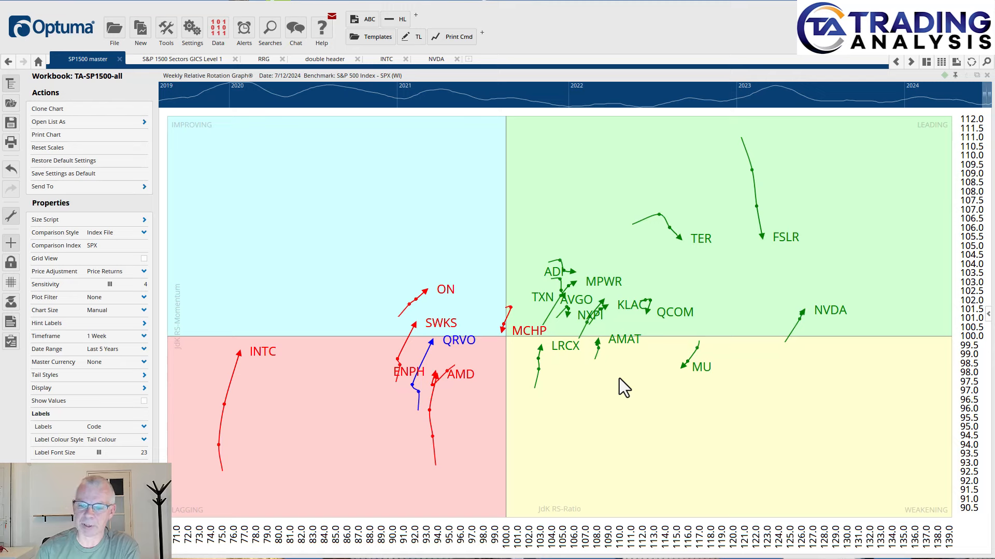
mouse_move(574, 346)
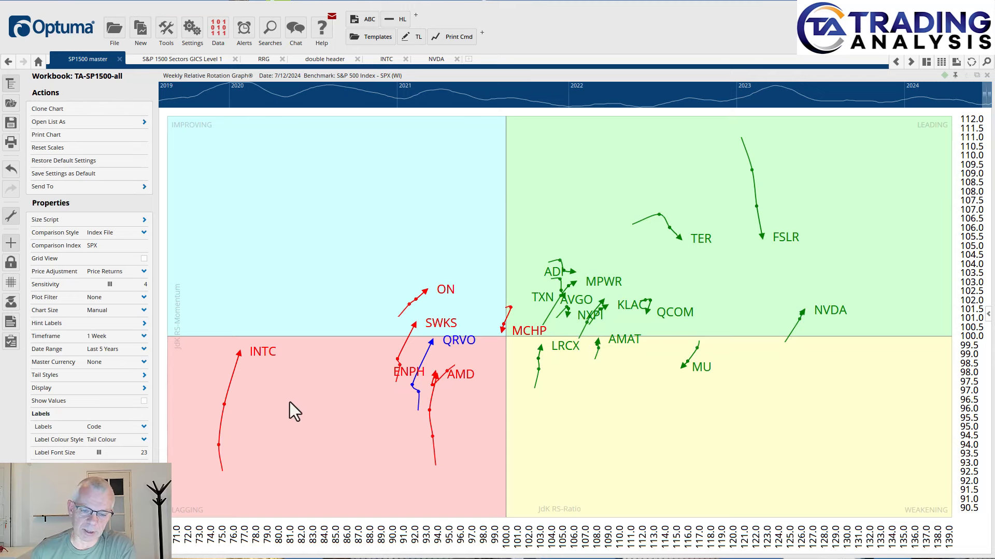
mouse_move(247, 393)
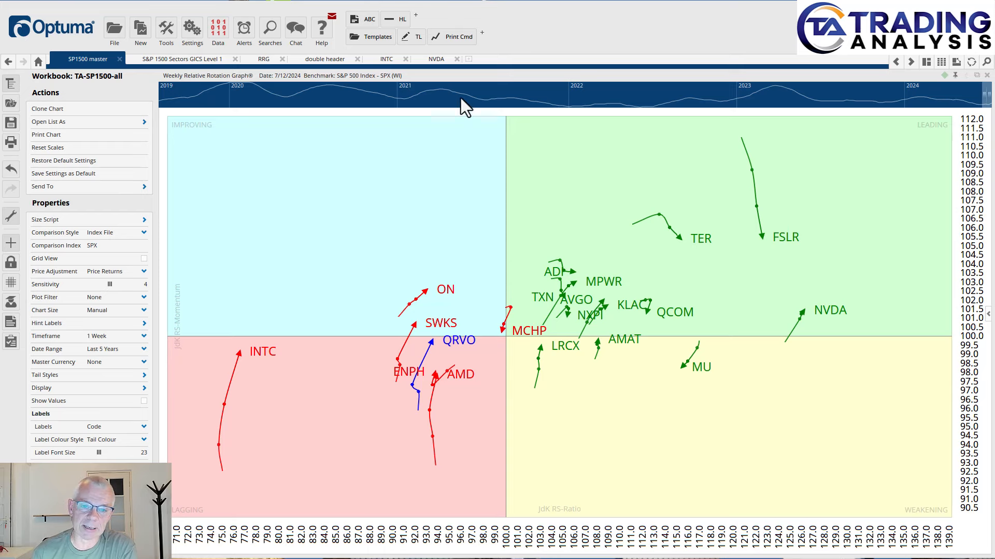
Load Lam Research (LRCX, US Equities) into the chart in place of Intel
click(386, 58)
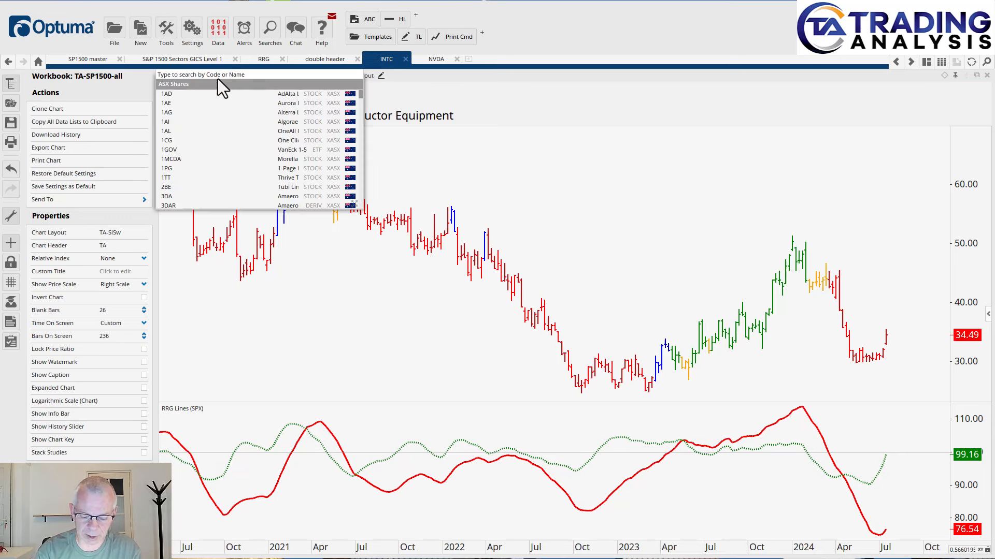
text(lrcx)
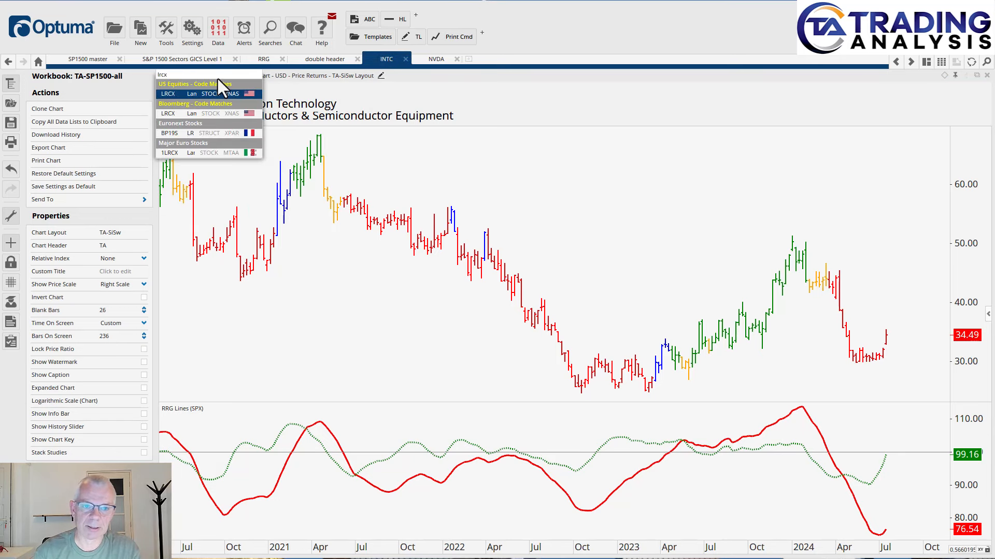
click(195, 93)
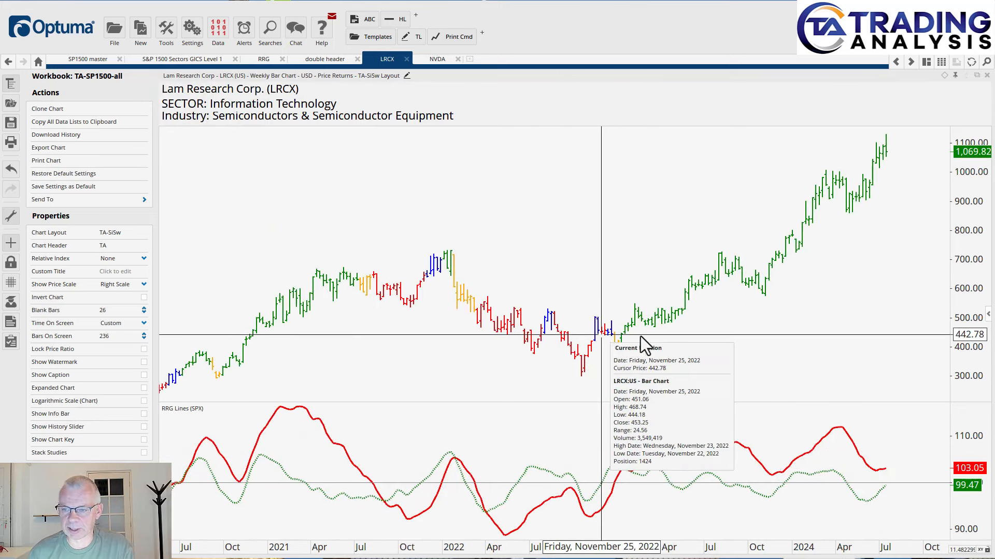
mouse_move(813, 472)
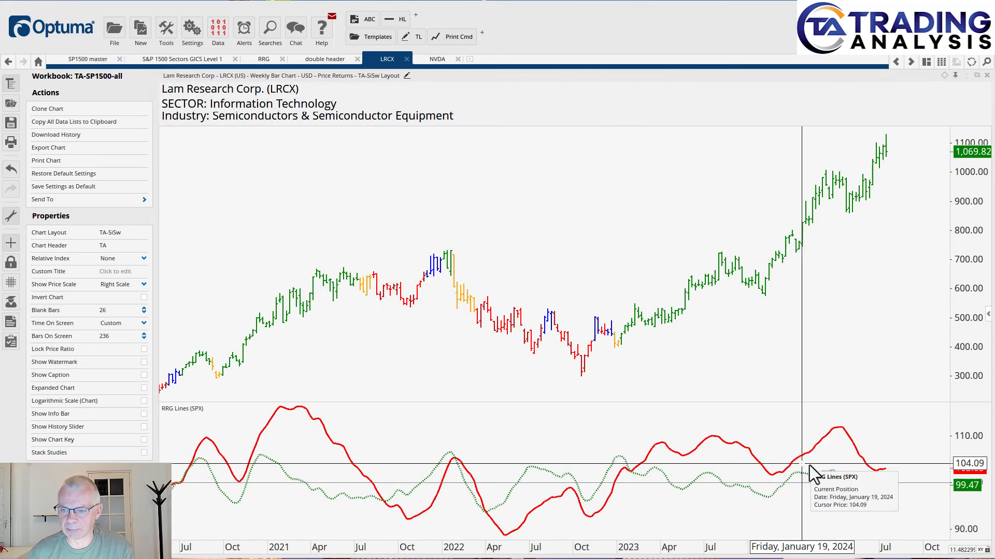
mouse_move(887, 479)
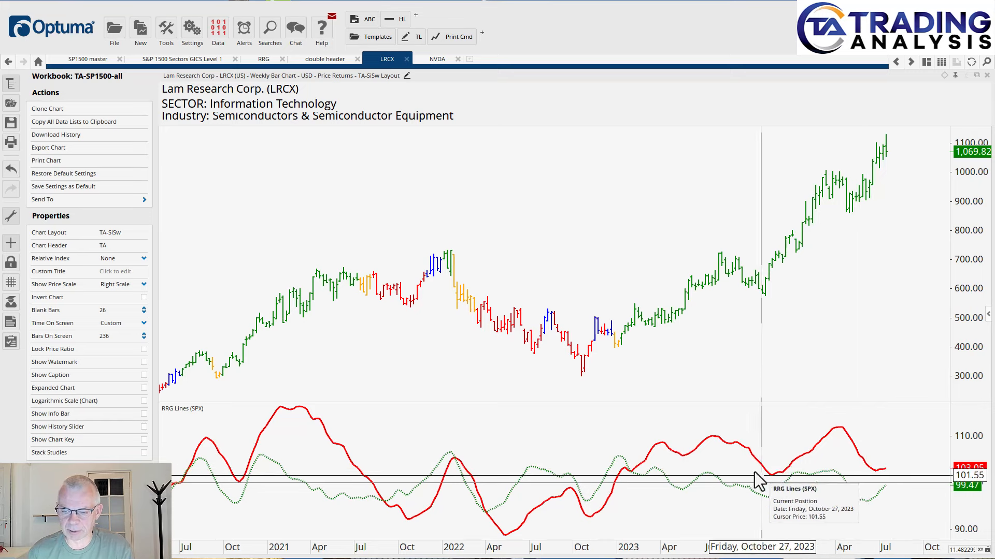
mouse_move(850, 457)
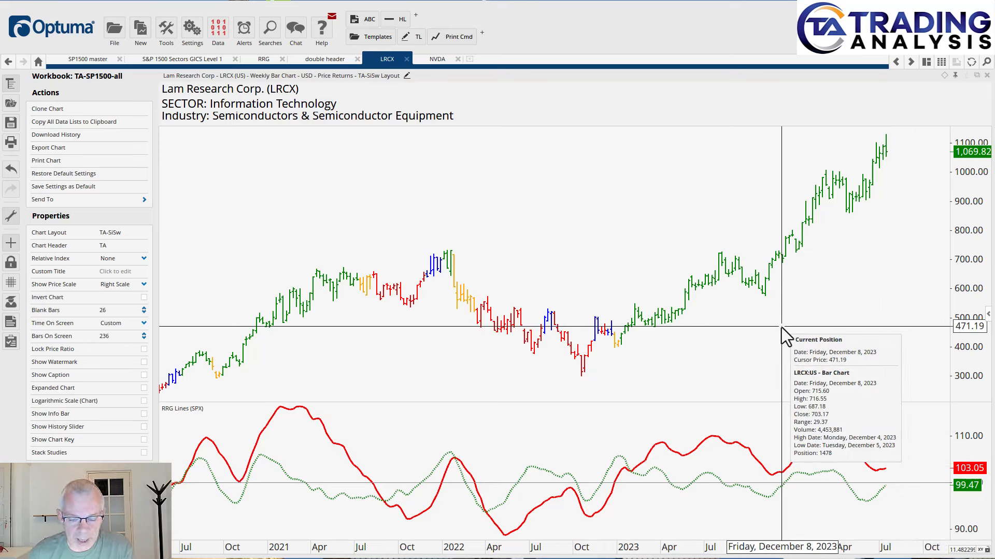
mouse_move(882, 185)
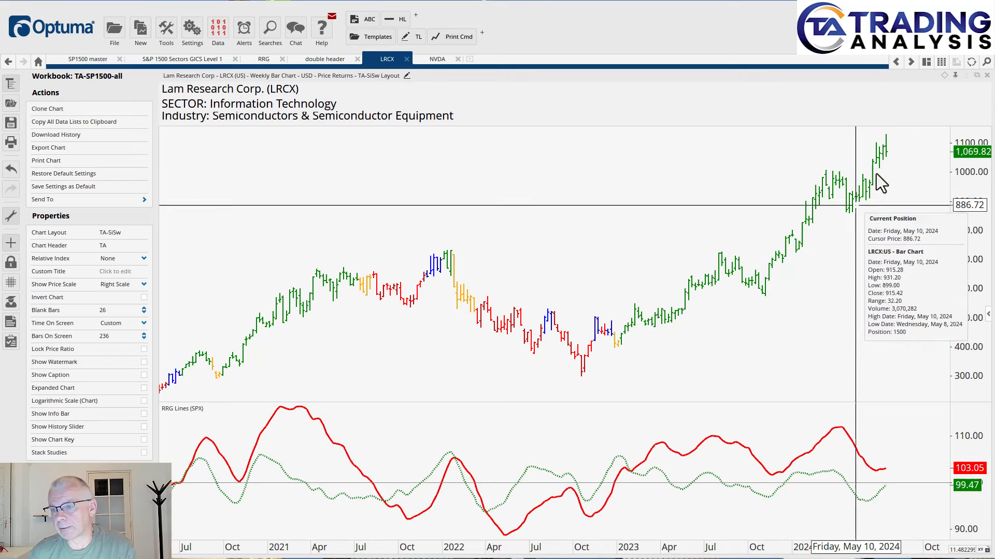
mouse_move(894, 200)
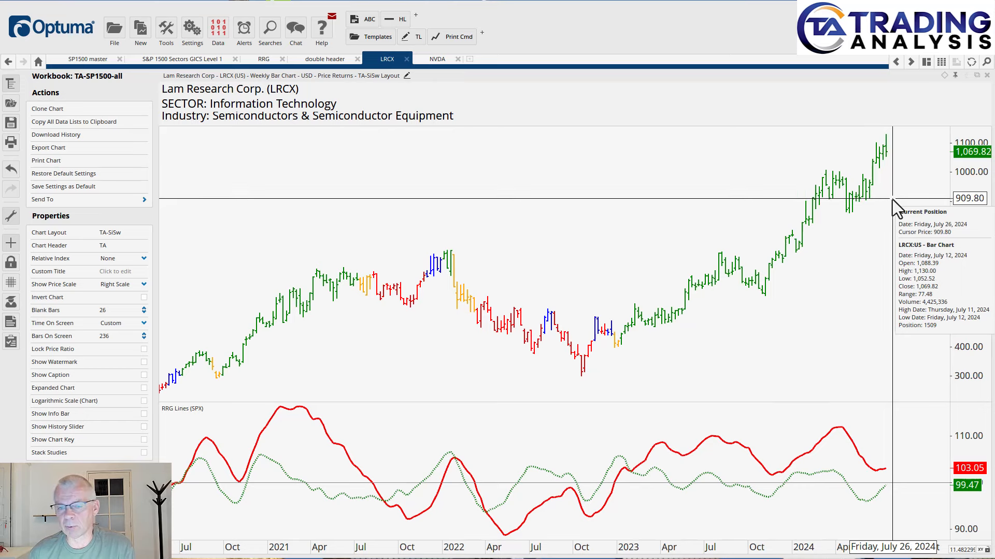
mouse_move(238, 104)
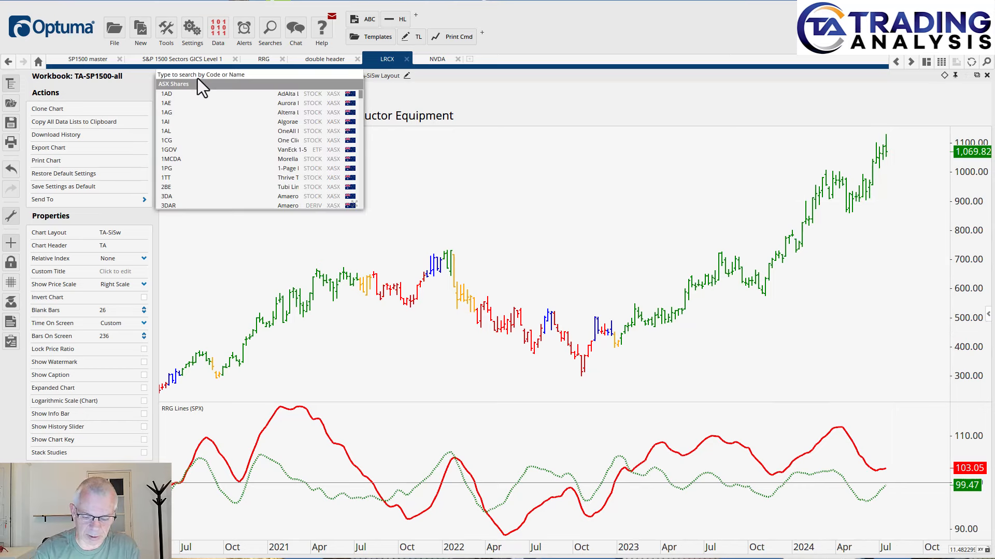
Load Applied Materials (AMAT) weekly bars with RRG lines vs SPX
text(amat)
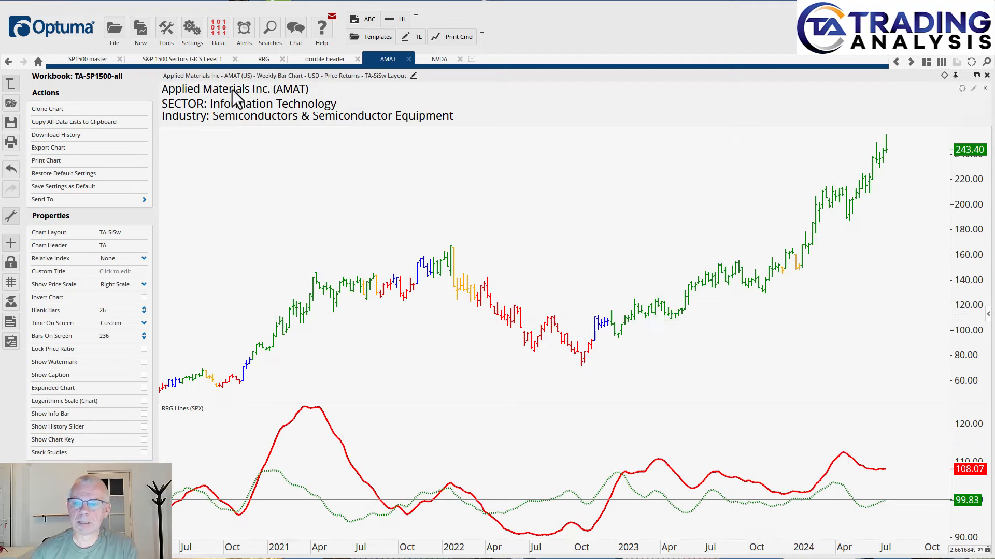
mouse_move(630, 484)
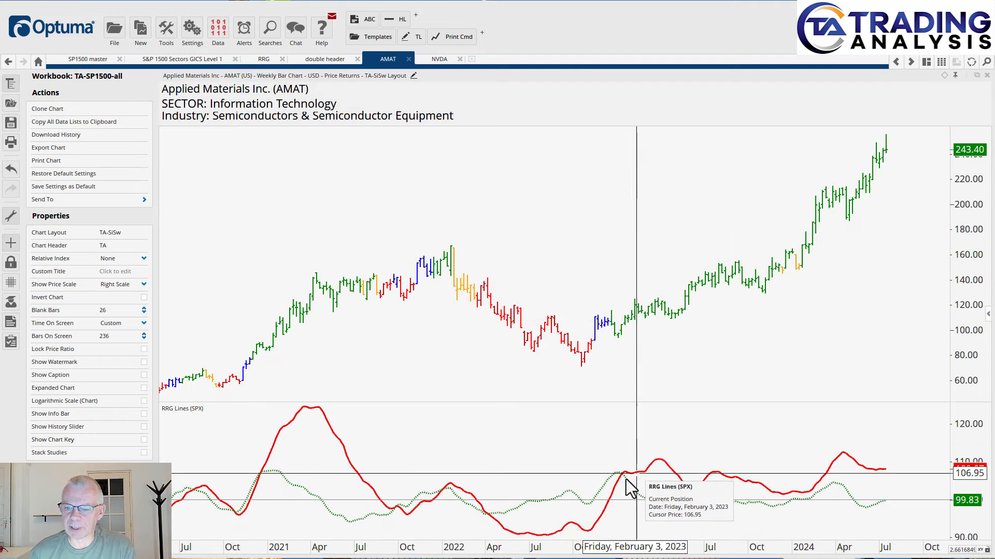
mouse_move(838, 272)
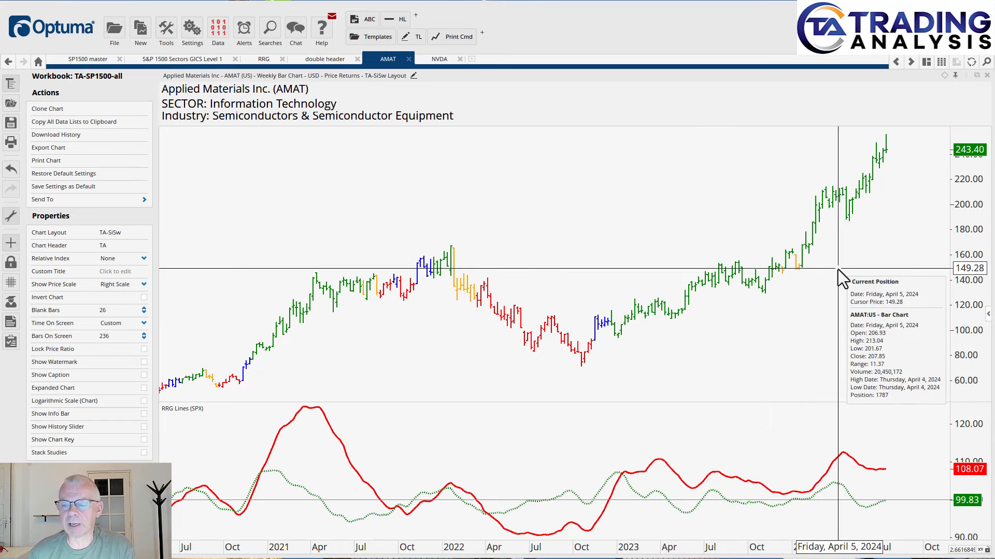
mouse_move(839, 422)
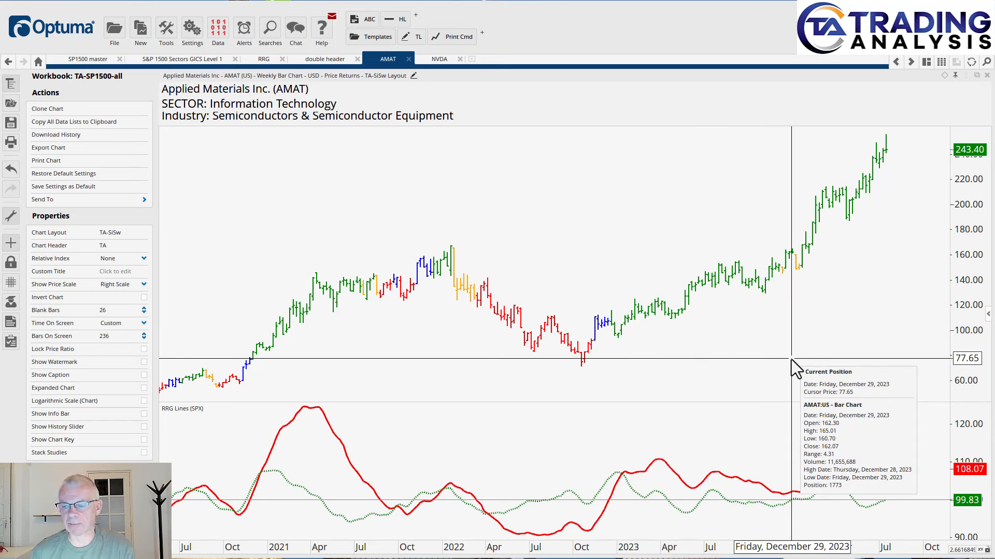
mouse_move(759, 388)
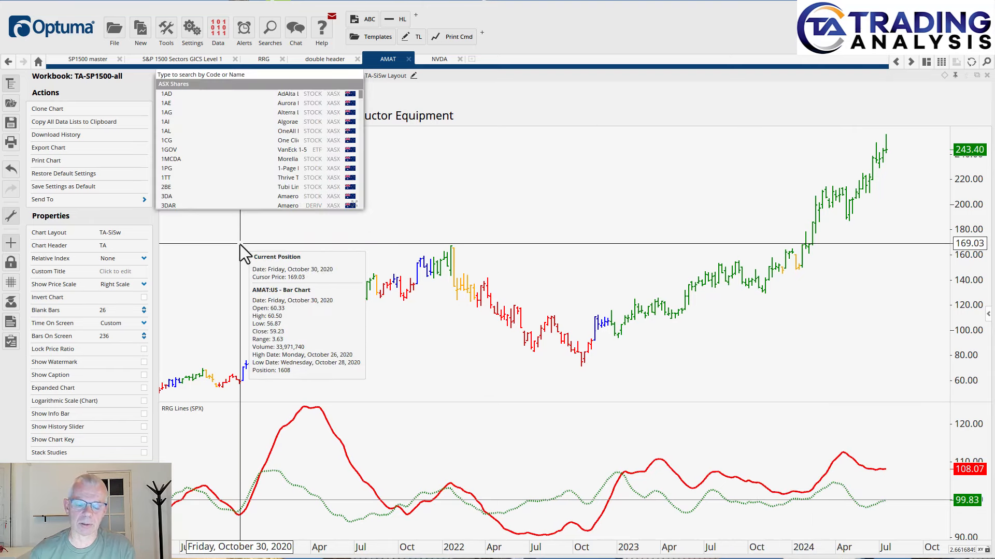
Load Intel (INTC) back into the chart with its RRG lines vs SPX
text(intc)
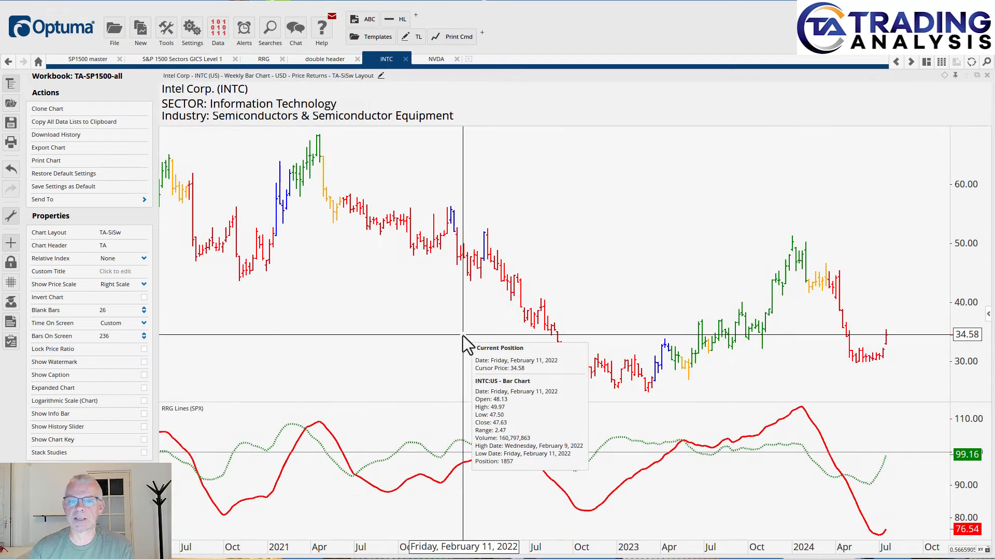
mouse_move(899, 343)
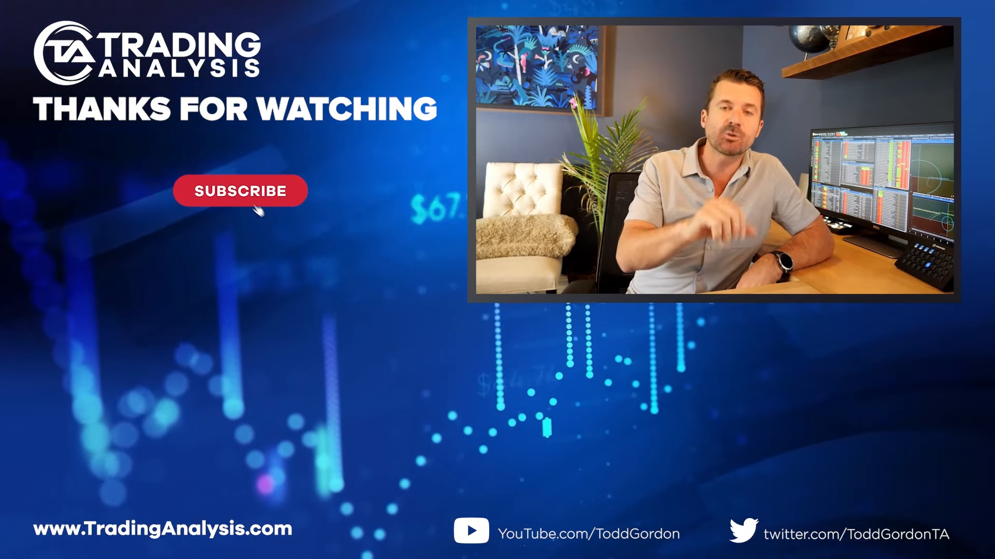
click(240, 190)
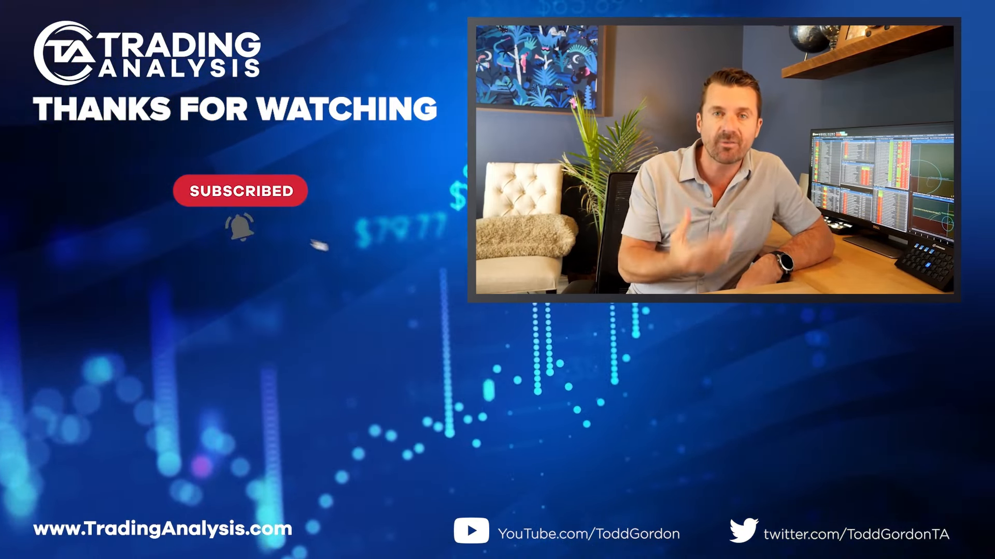